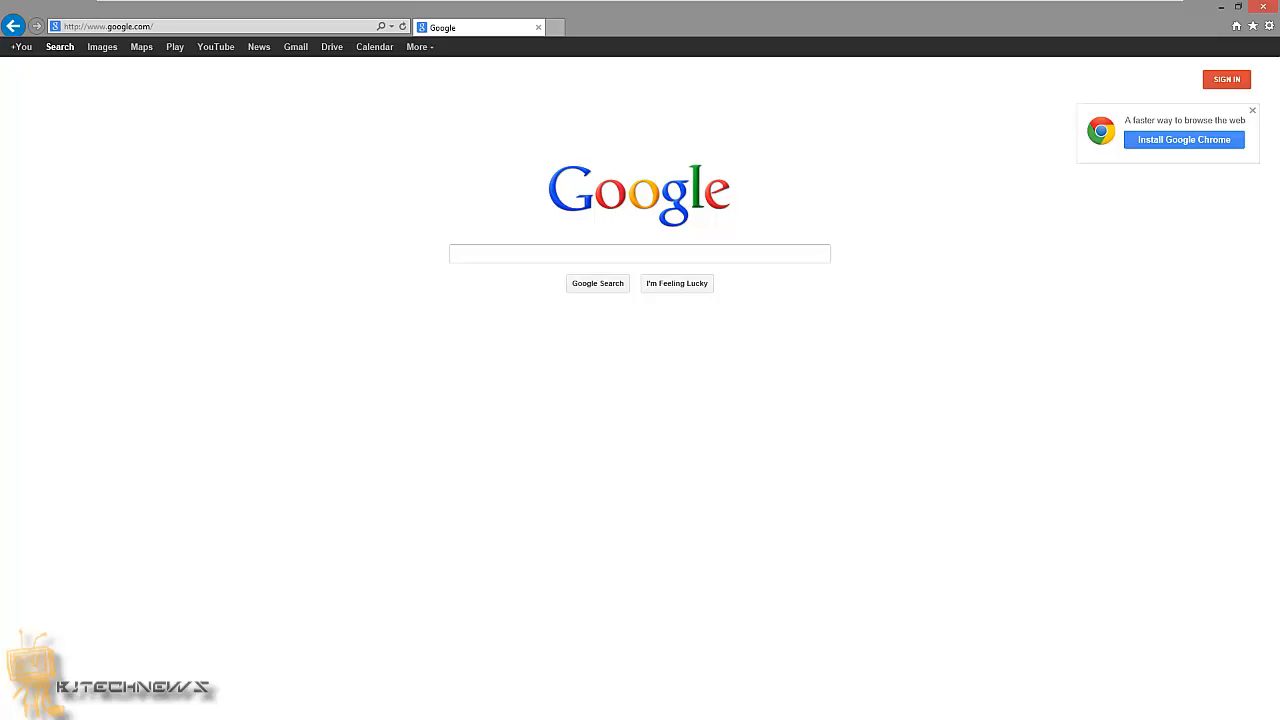
pyautogui.moveTo(41, 455)
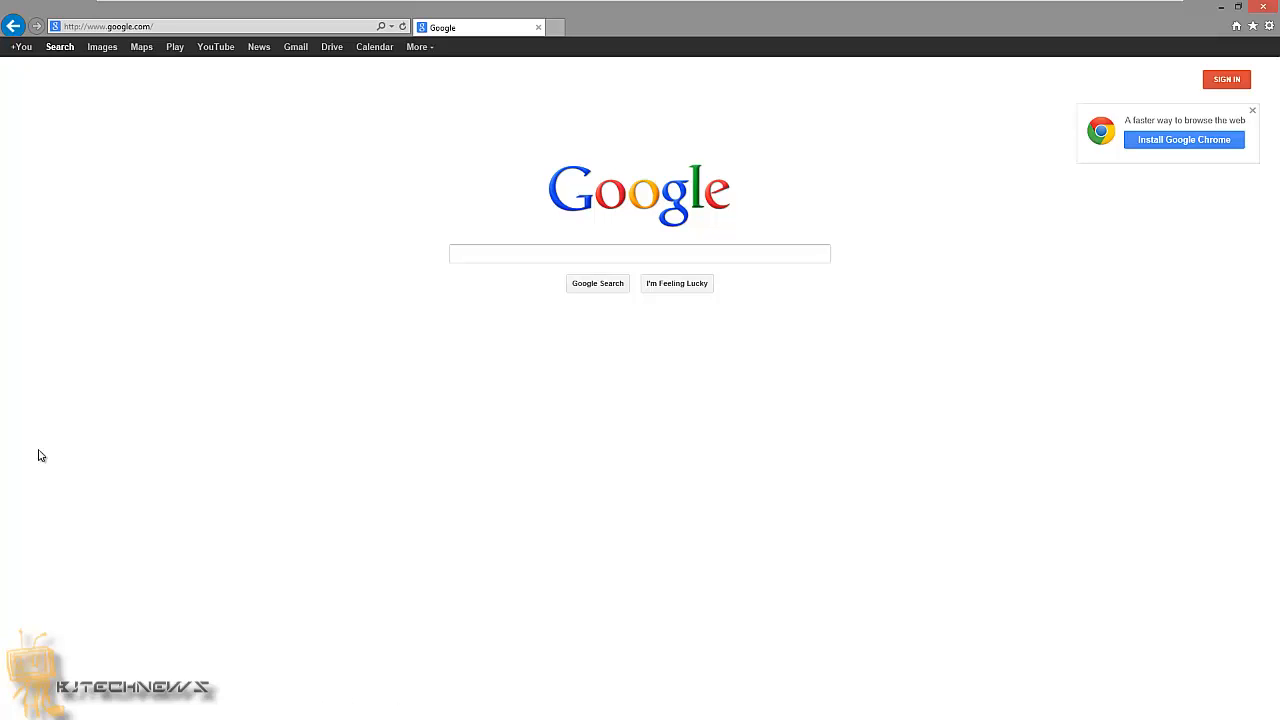
# Load the feed page at technews.wordpress.com/feed in Internet Explorer.
pyautogui.write('technews.wordpress.com/')
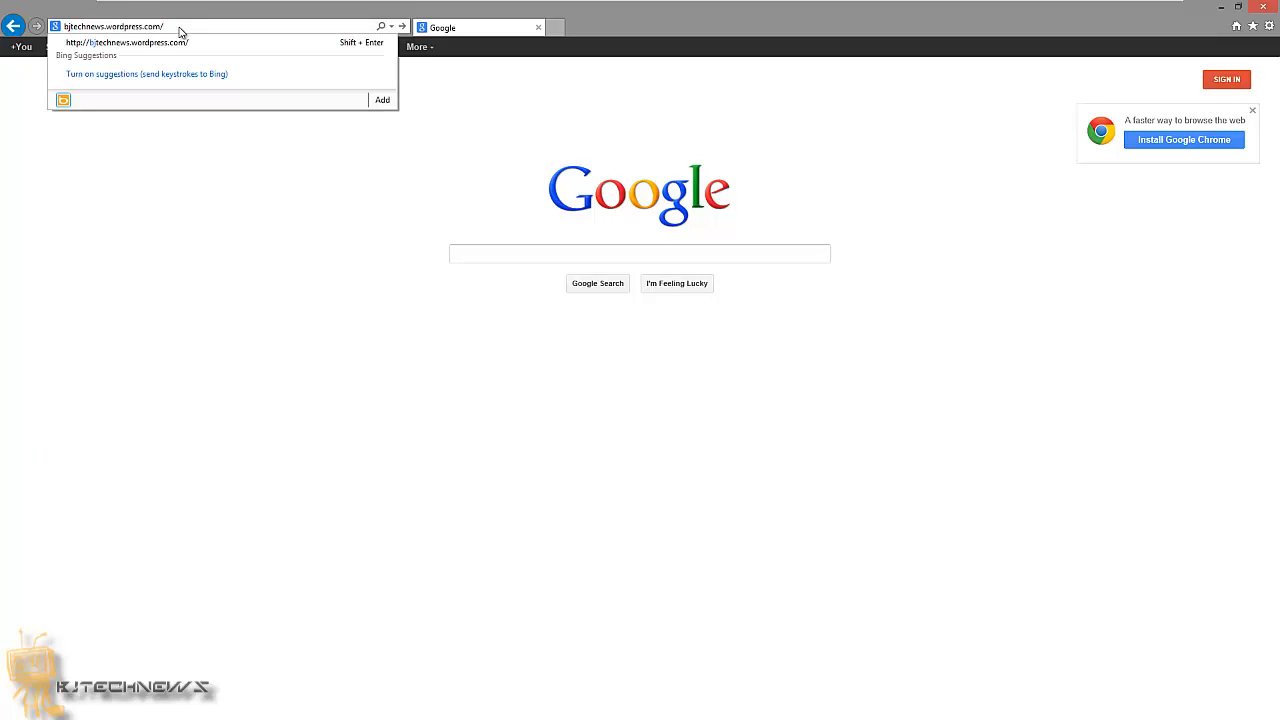
pyautogui.write('feed')
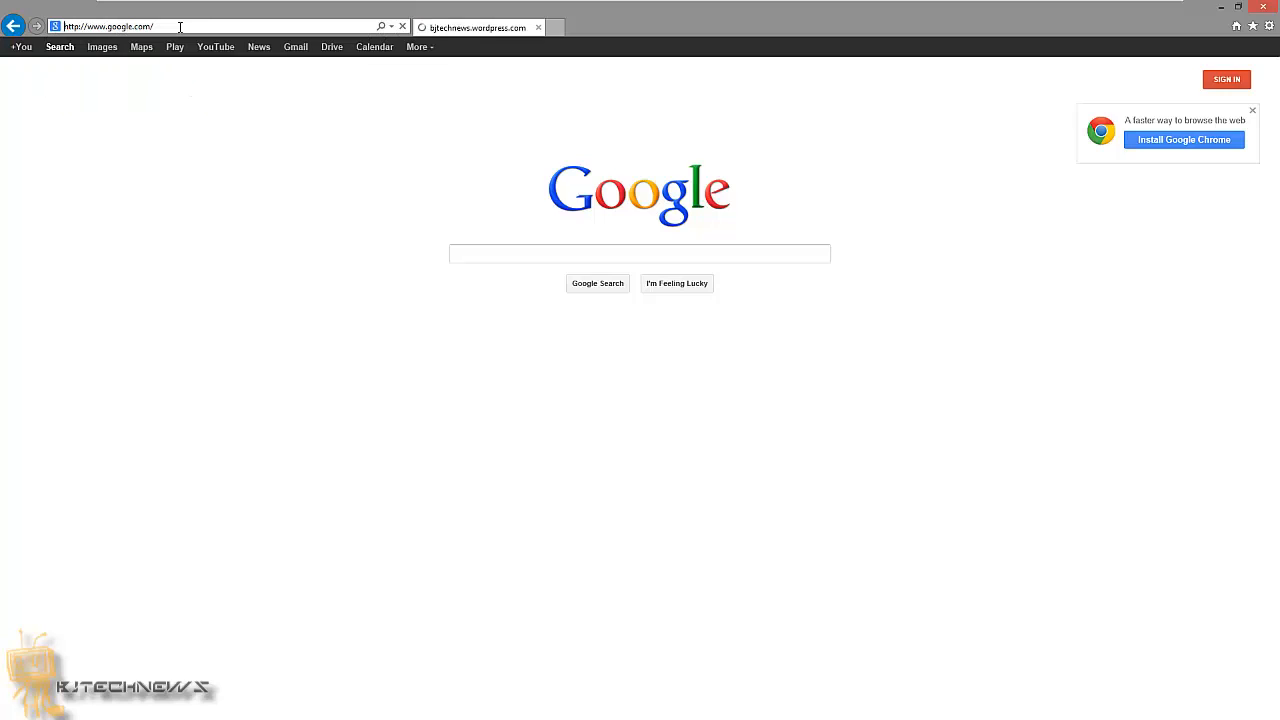
pyautogui.click(478, 27)
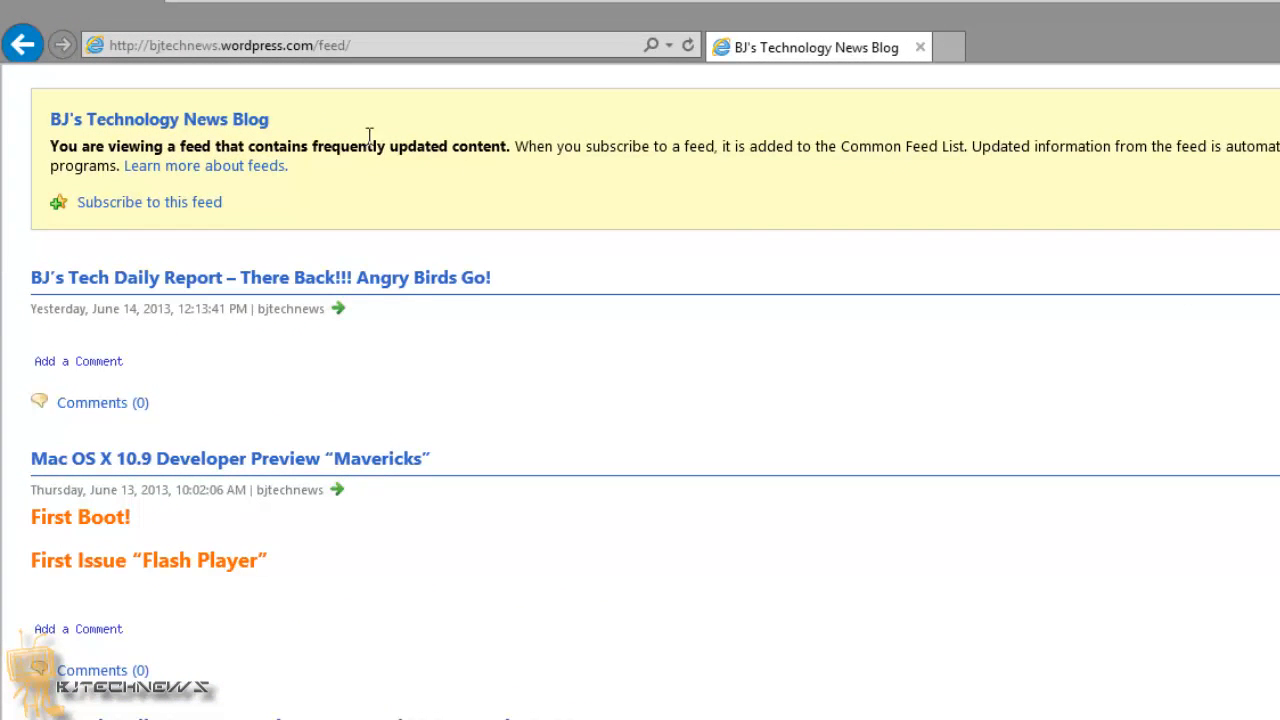
pyautogui.moveTo(231, 217)
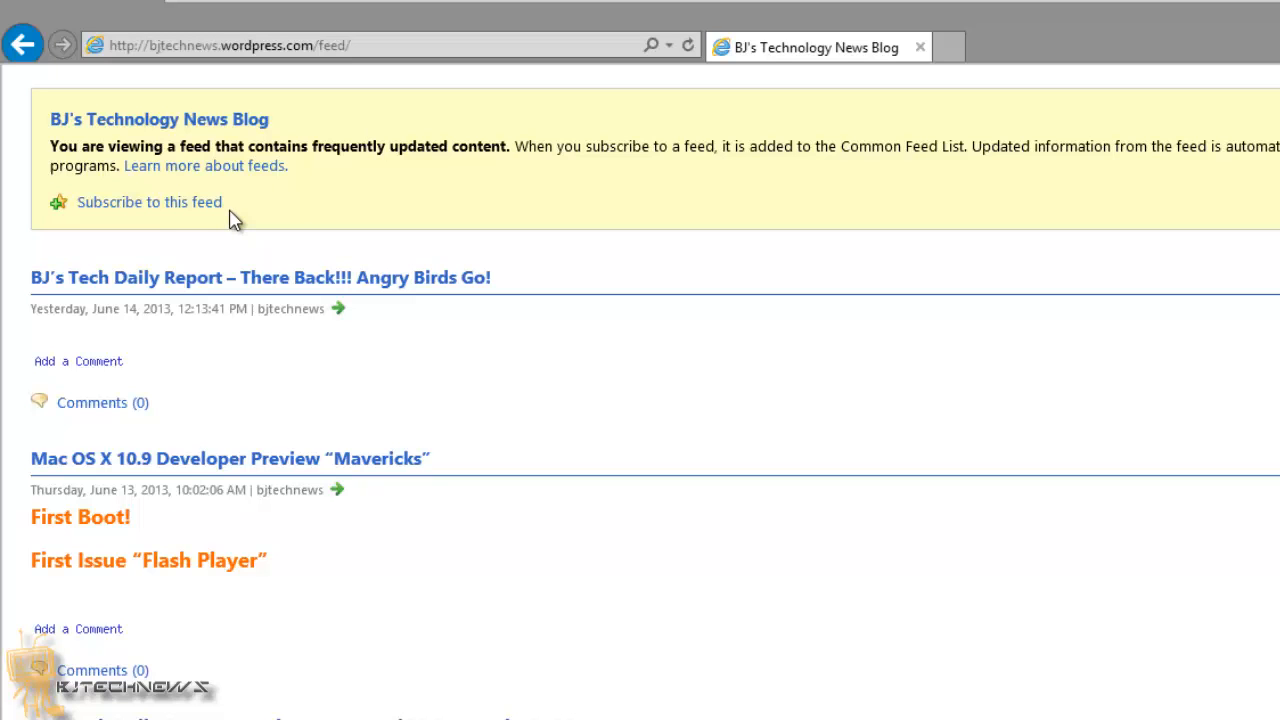
# Subscribe to BJ's Technology News Blog in Internet Explorer and view the subscribed feeds list.
pyautogui.click(149, 201)
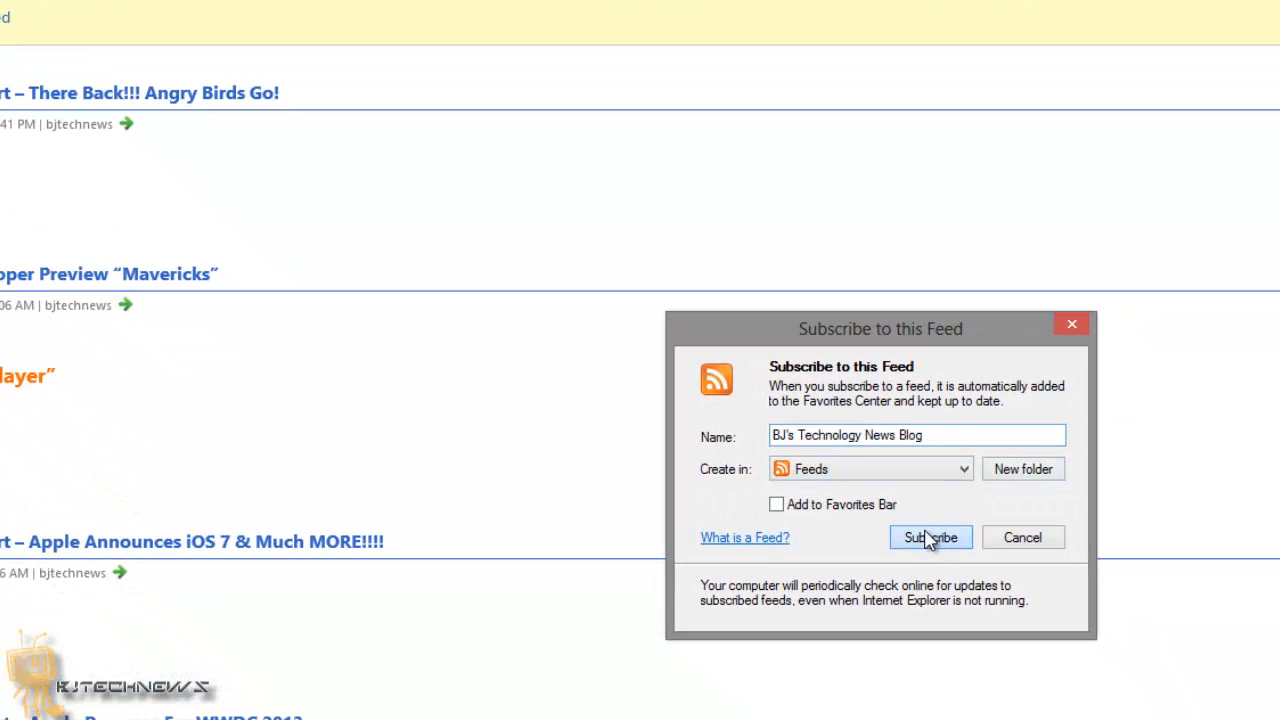
pyautogui.click(929, 537)
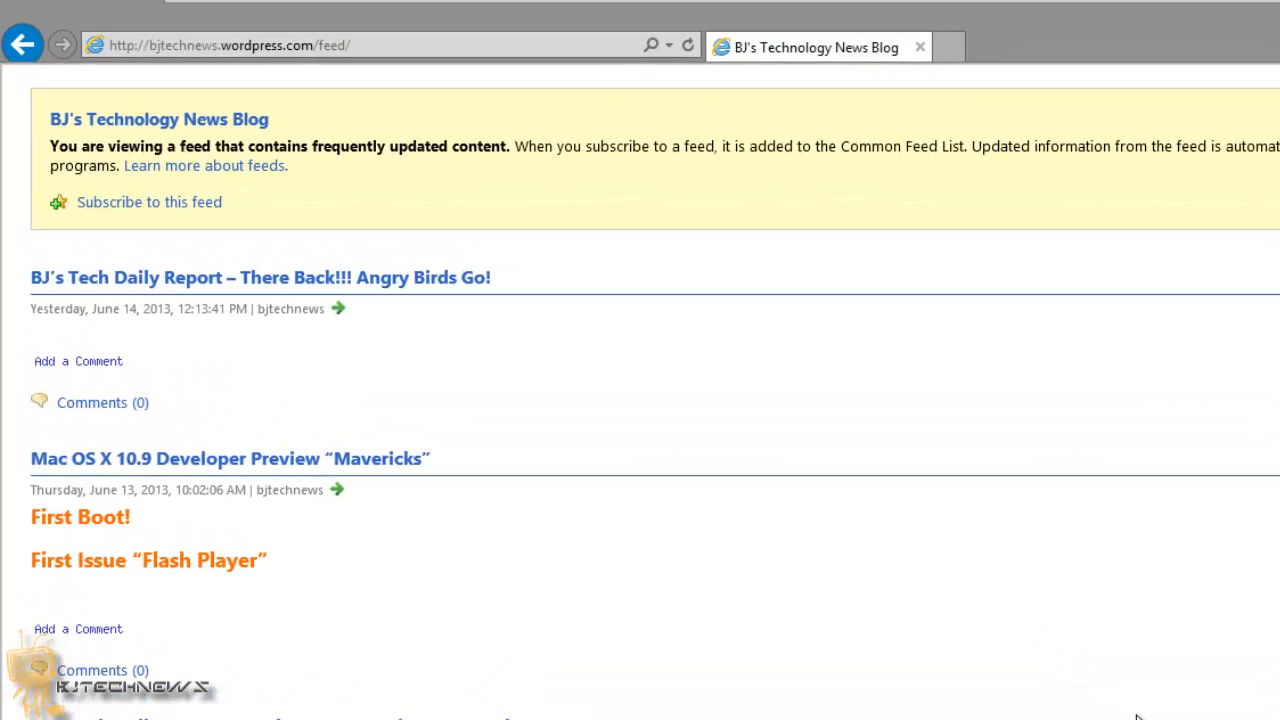
pyautogui.click(149, 201)
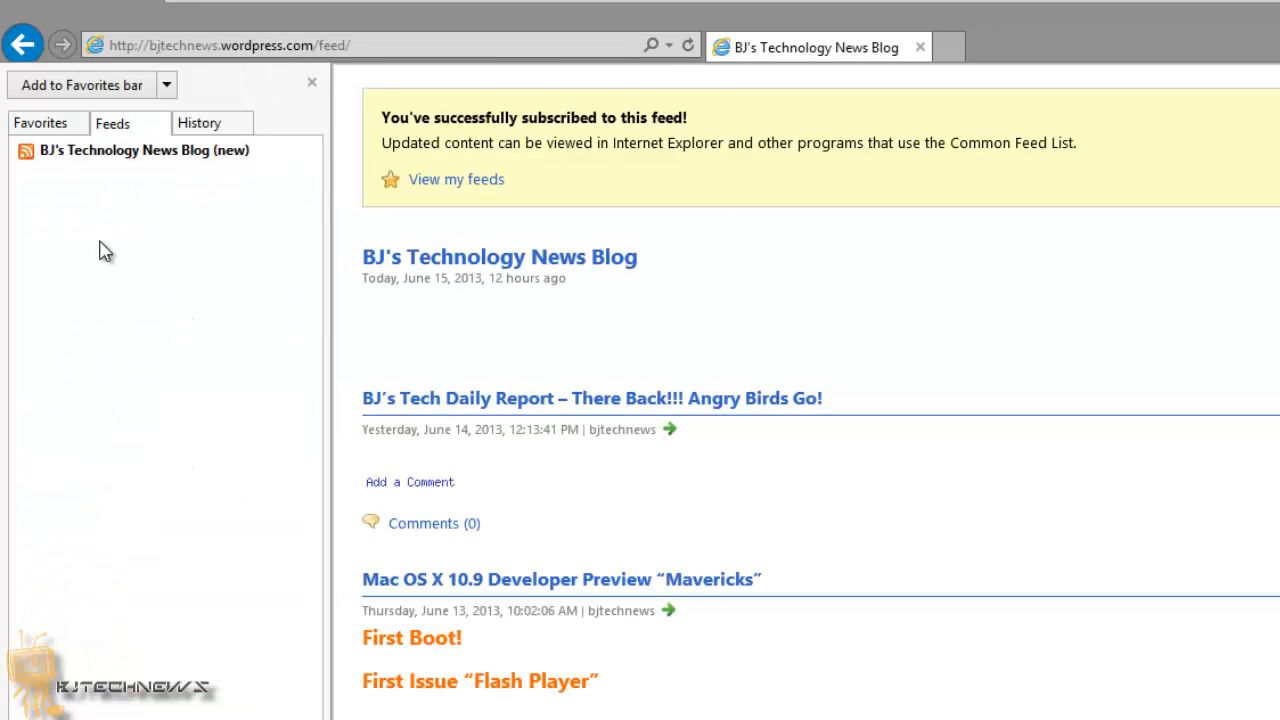
pyautogui.moveTo(157, 435)
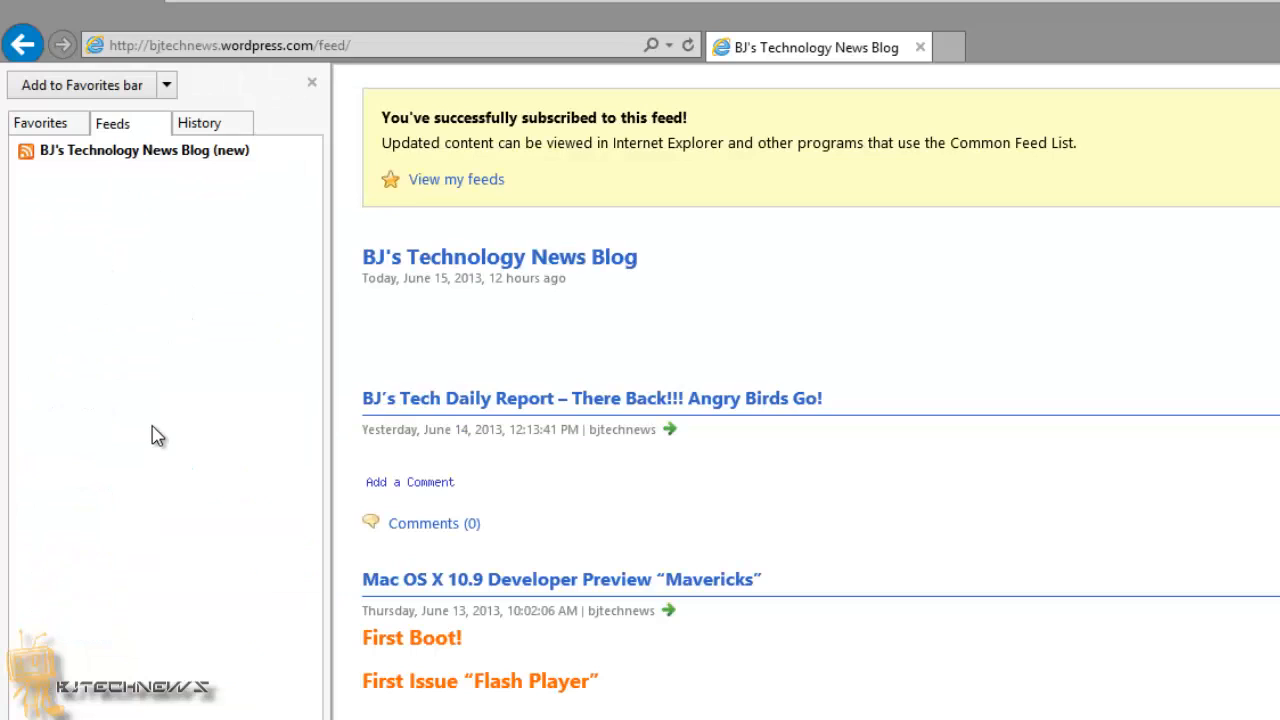
pyautogui.moveTo(145, 367)
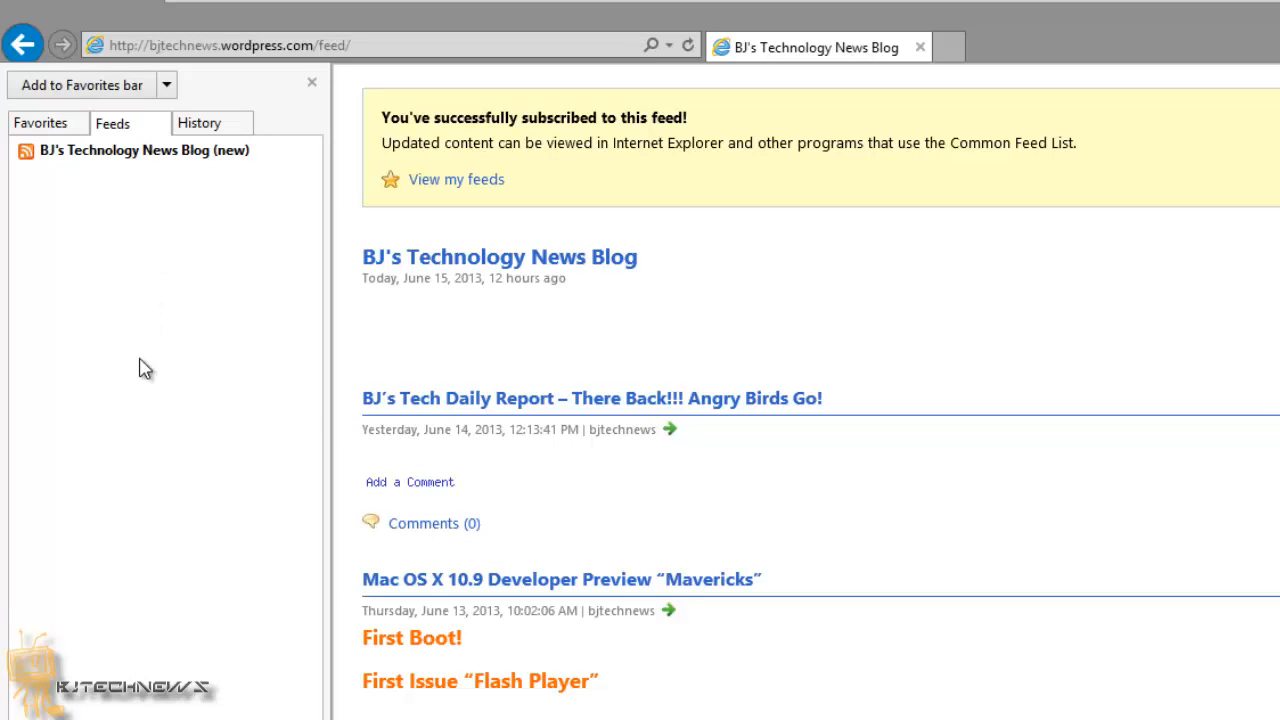
pyautogui.moveTo(136, 408)
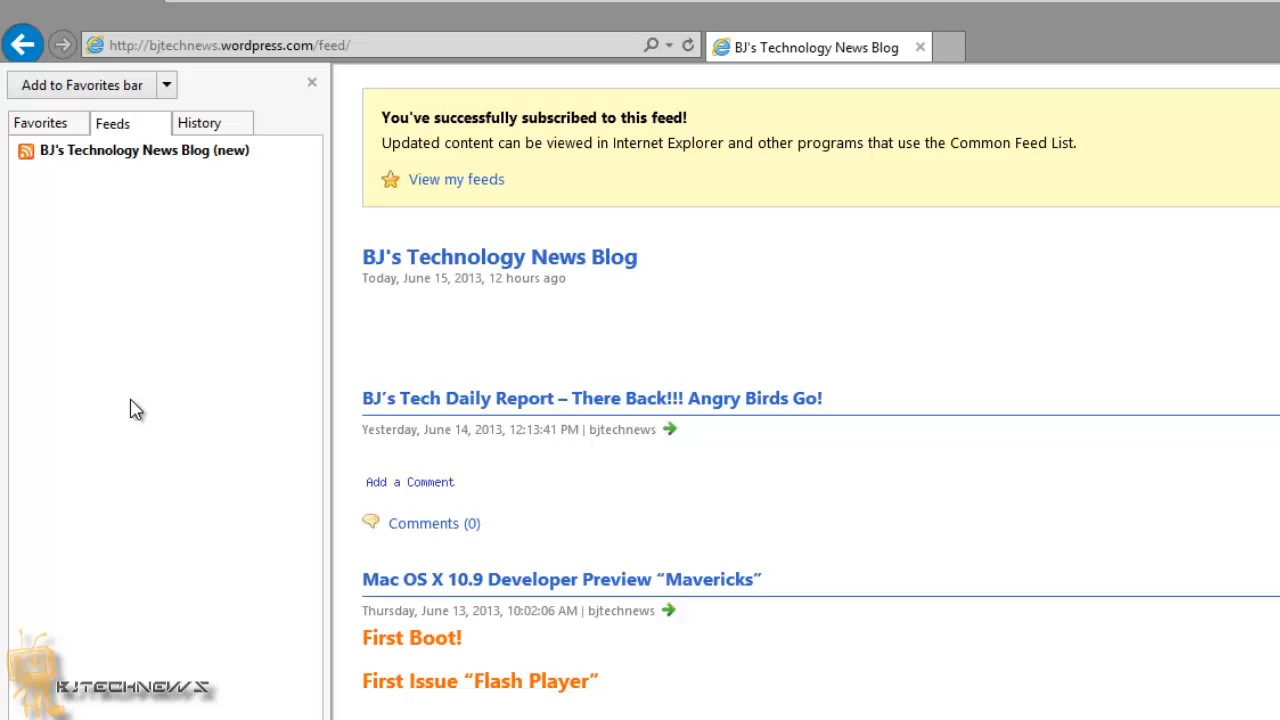
pyautogui.moveTo(1207, 177)
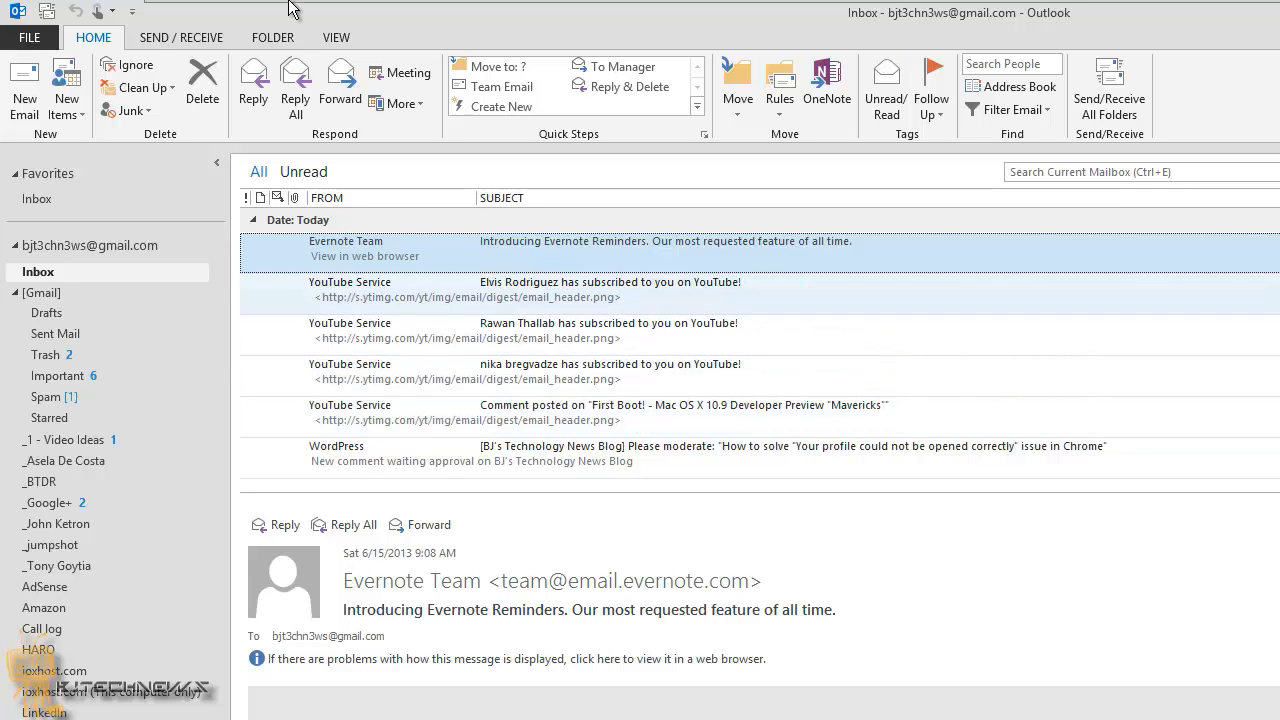
# In Outlook Options > Advanced, enable 'updated items appear as new' and Common Feed List sync.
pyautogui.click(29, 37)
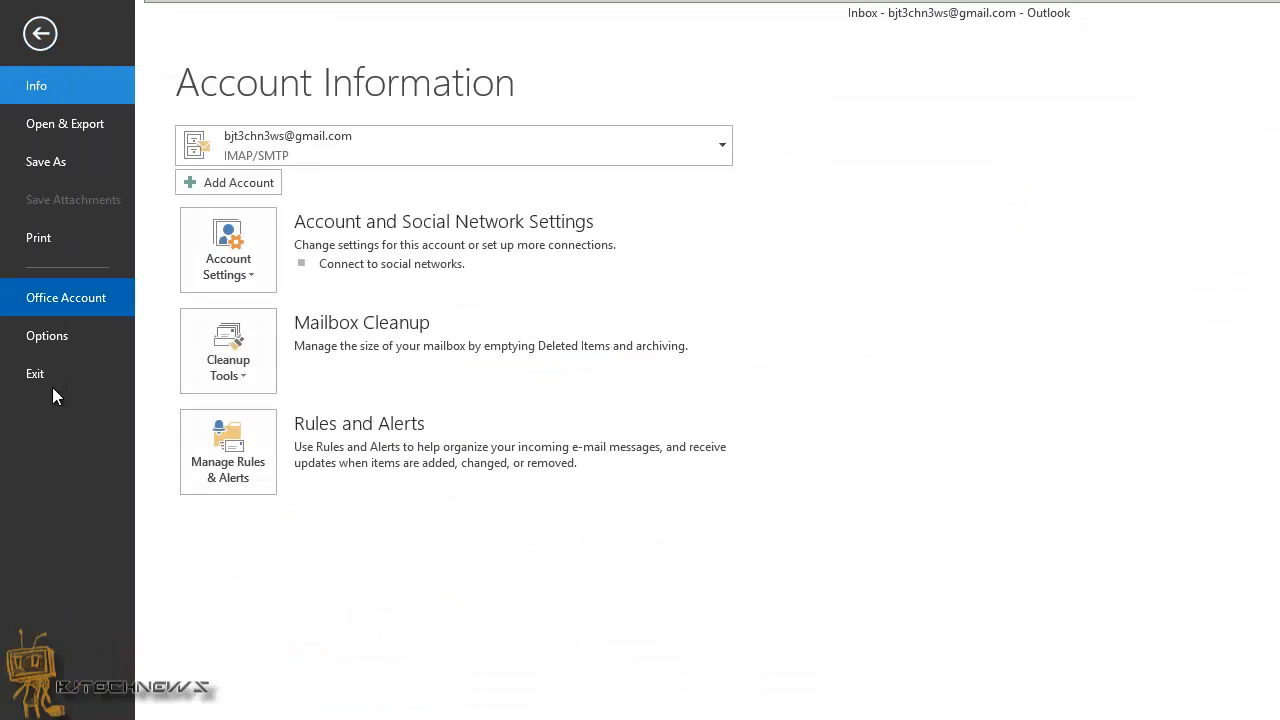
pyautogui.click(40, 33)
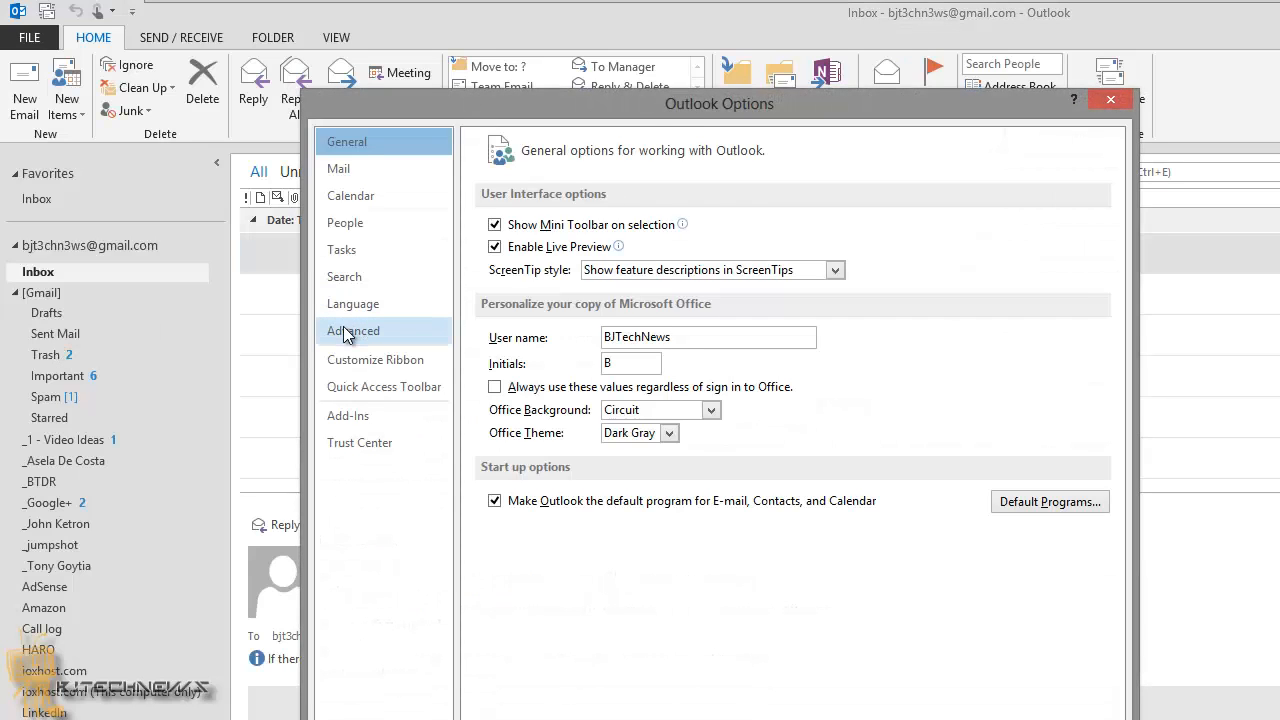
pyautogui.click(353, 330)
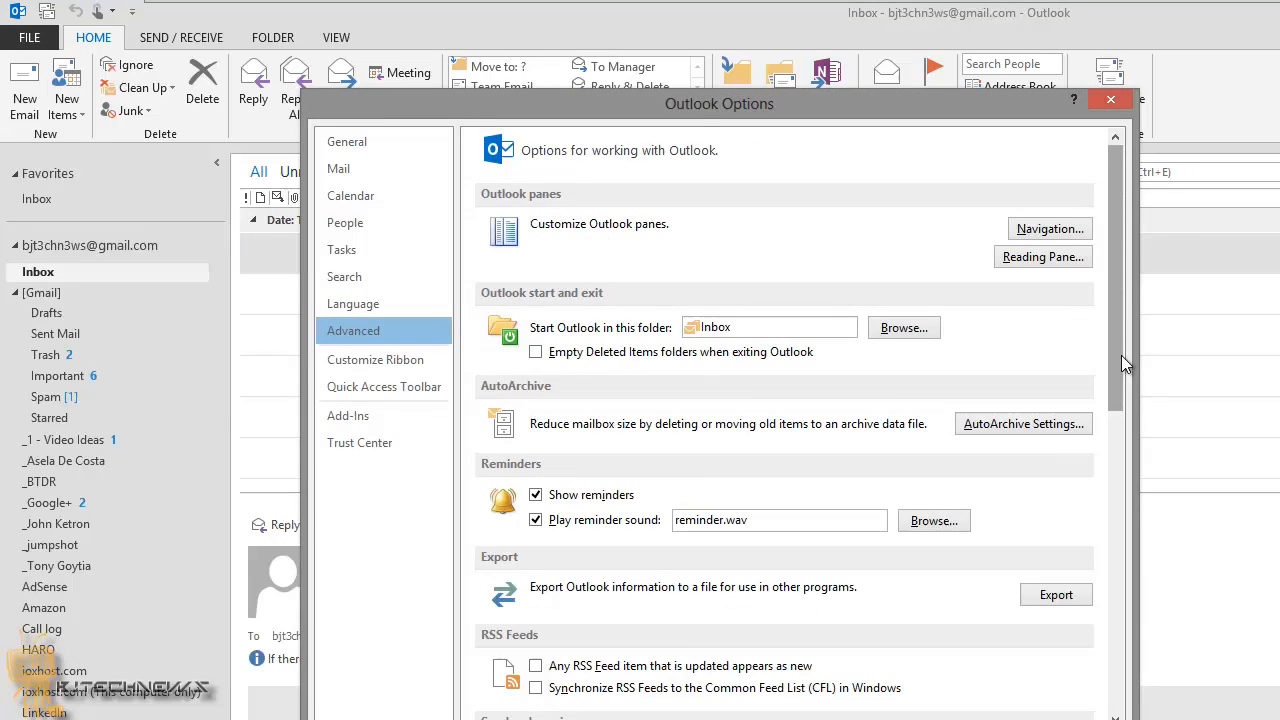
pyautogui.scroll(-3)
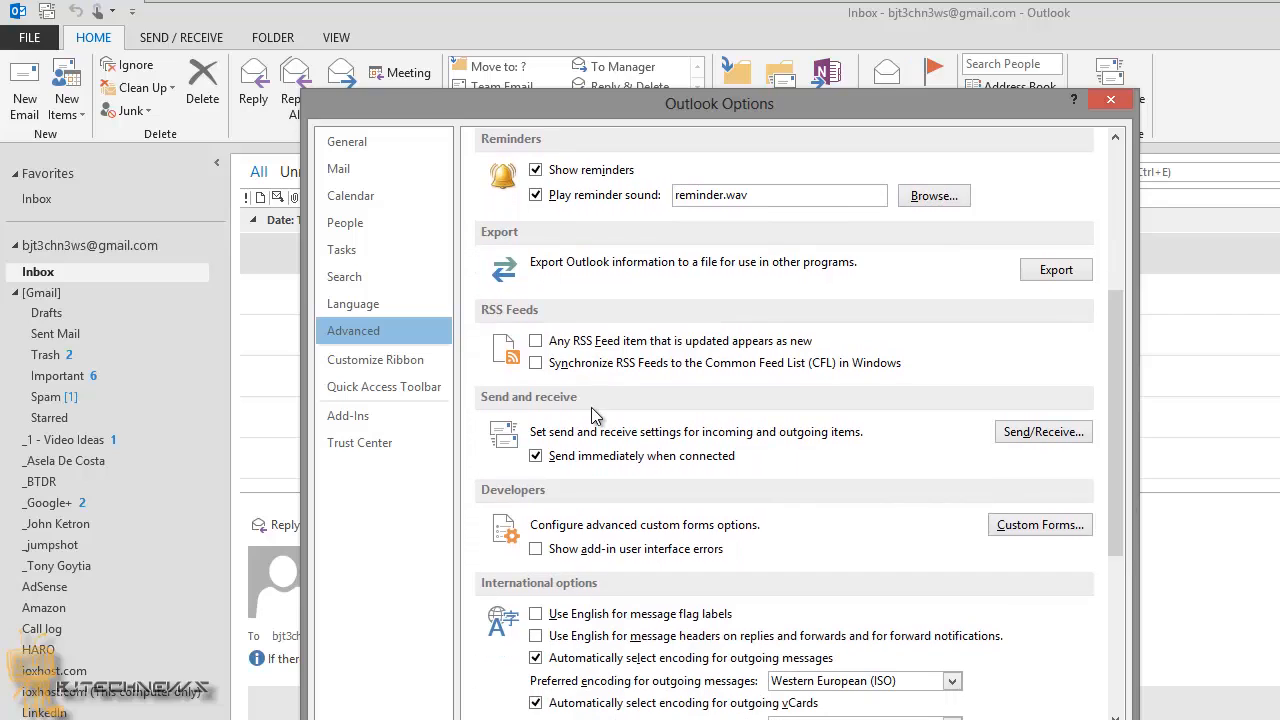
pyautogui.click(536, 362)
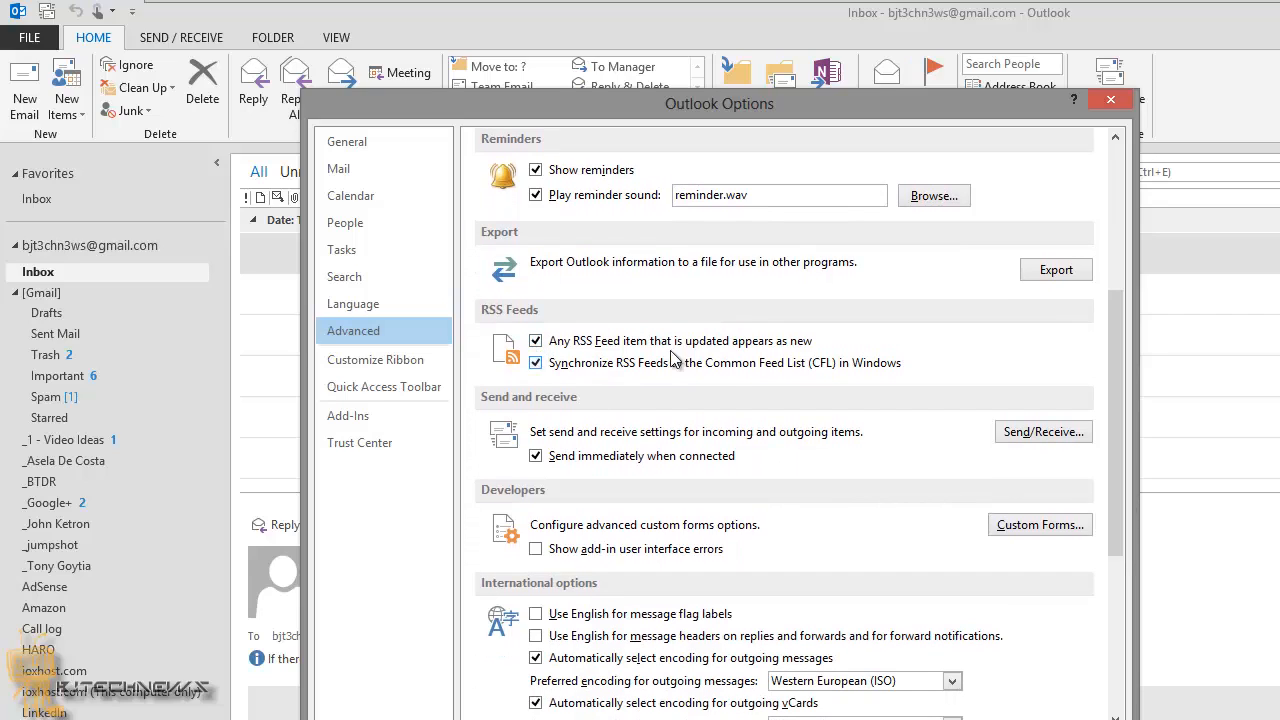
pyautogui.moveTo(728, 383)
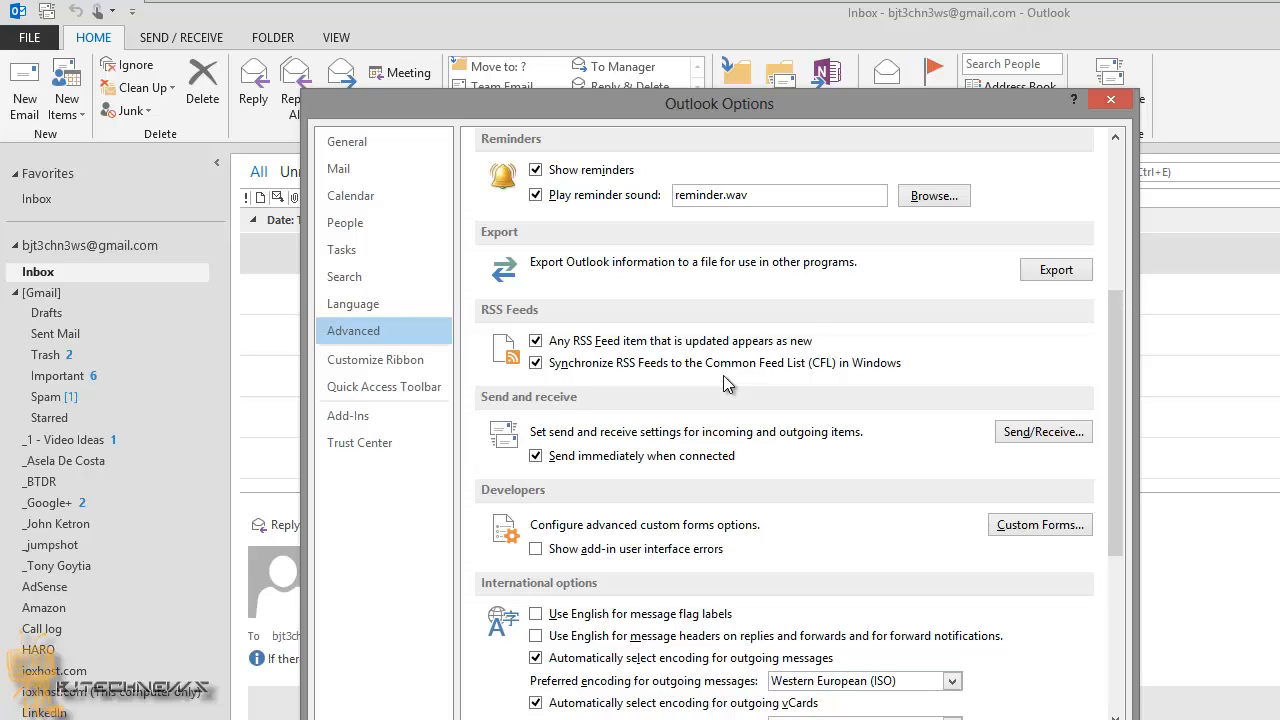
pyautogui.moveTo(1075, 412)
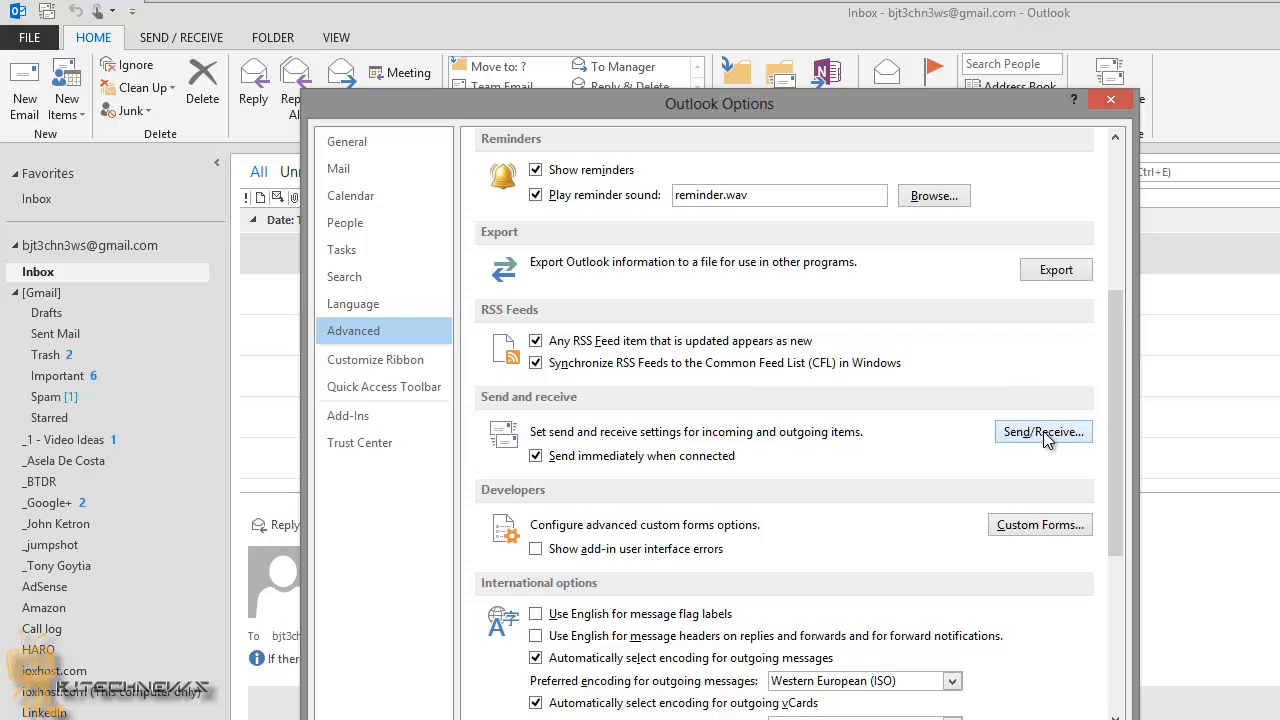
# Inspect the All Accounts send/receive group settings, then close Send/Receive Groups.
pyautogui.click(1043, 431)
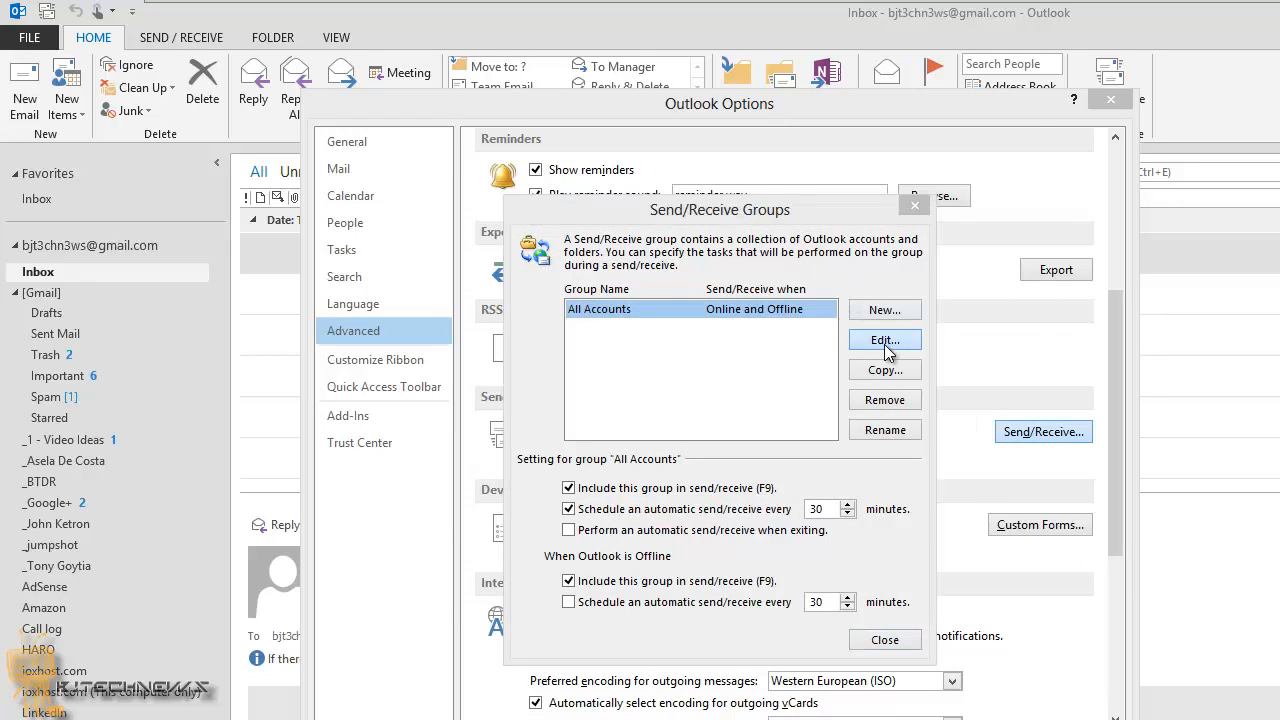
pyautogui.click(884, 339)
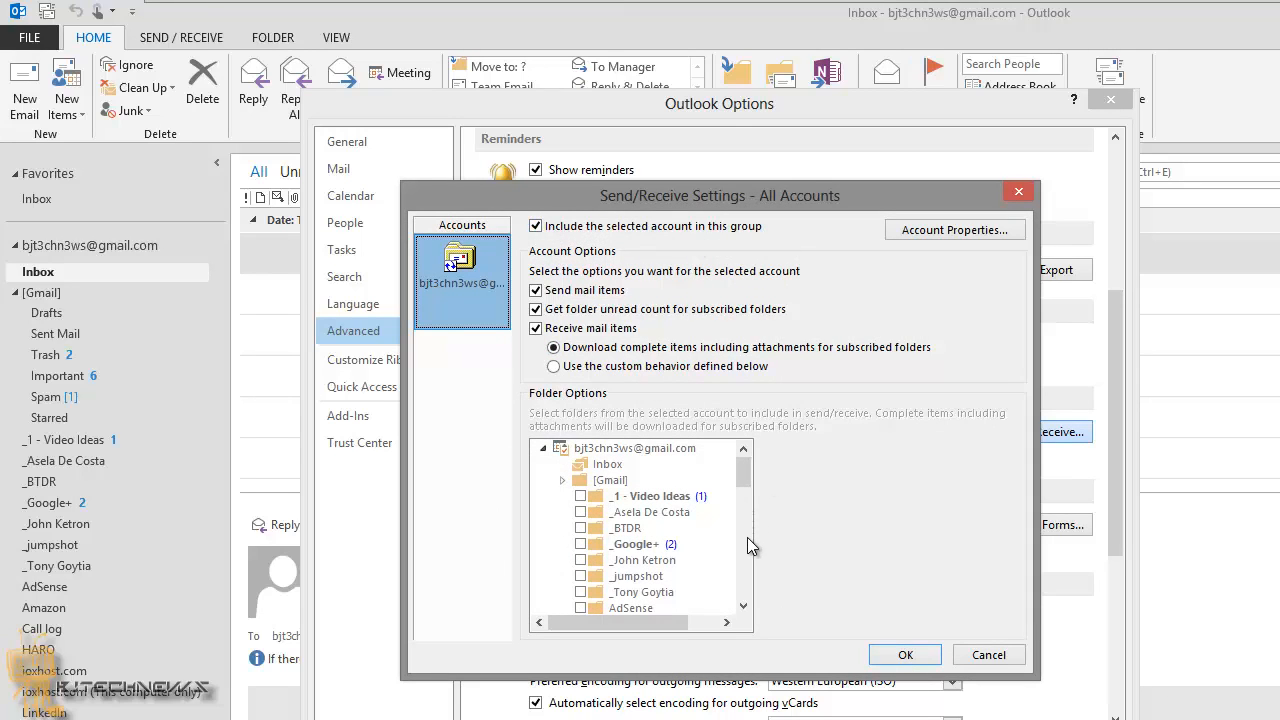
pyautogui.moveTo(611, 491)
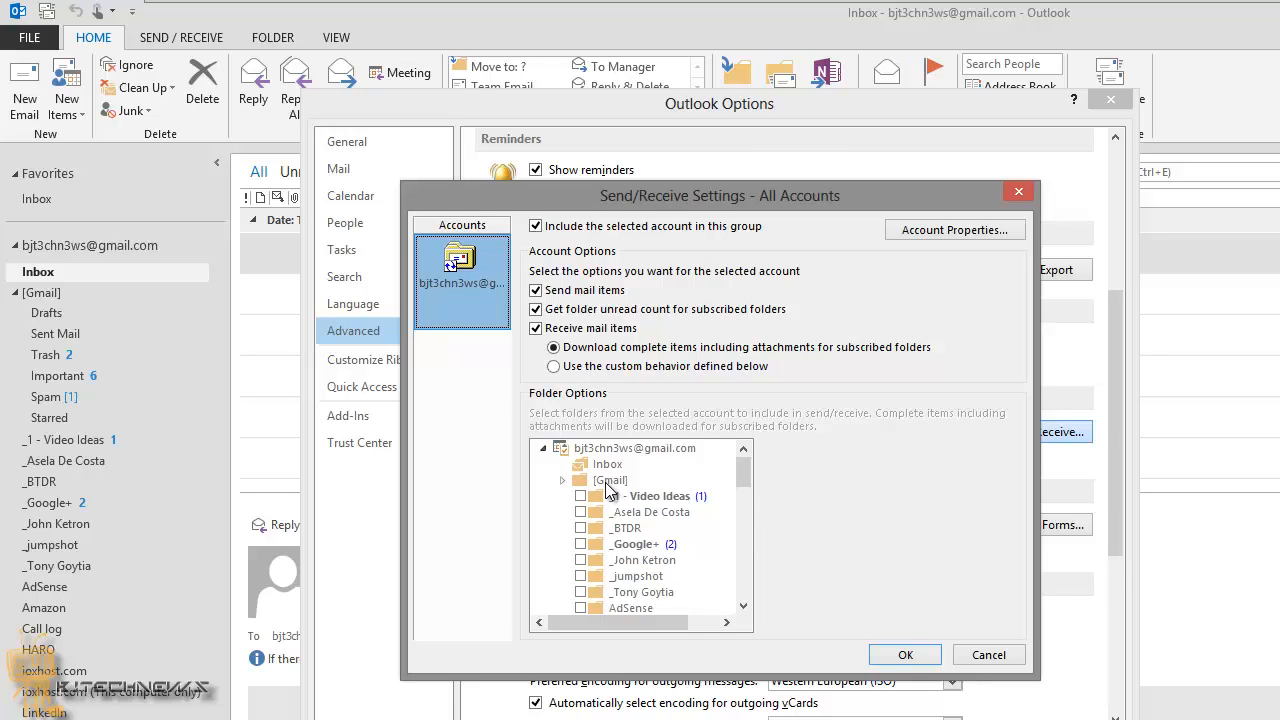
pyautogui.moveTo(708, 573)
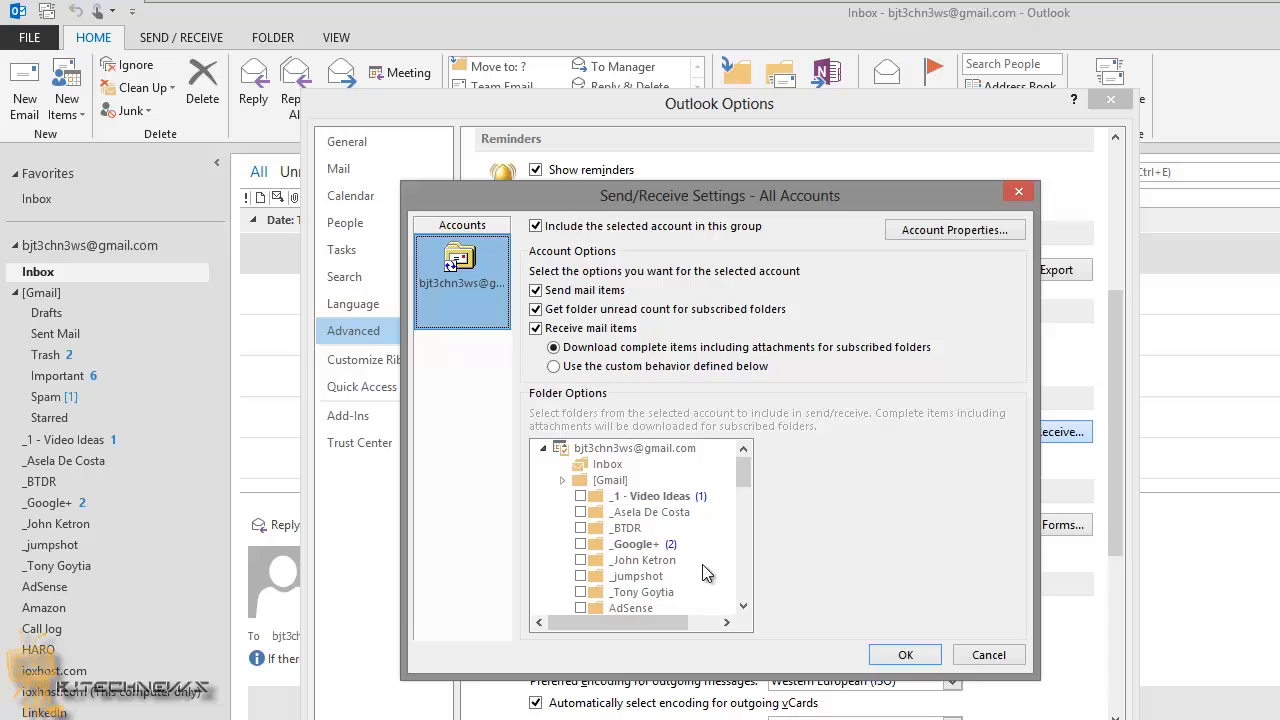
pyautogui.moveTo(620, 467)
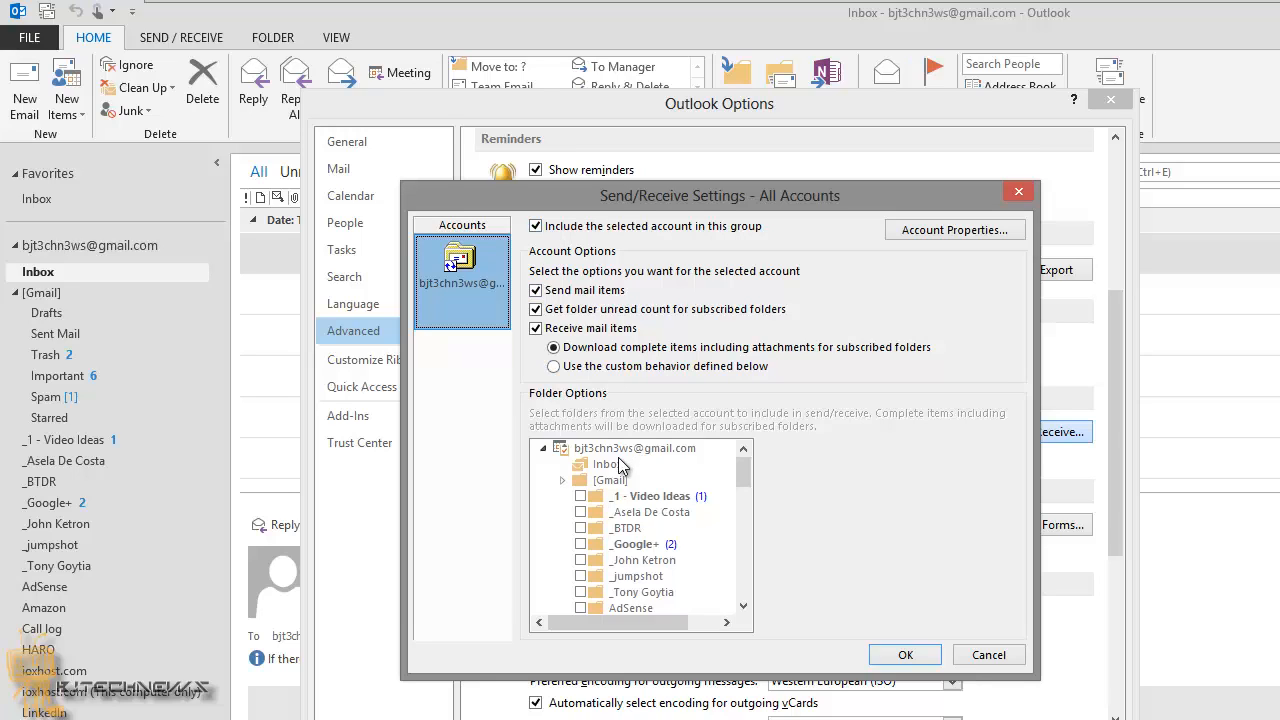
pyautogui.moveTo(672, 543)
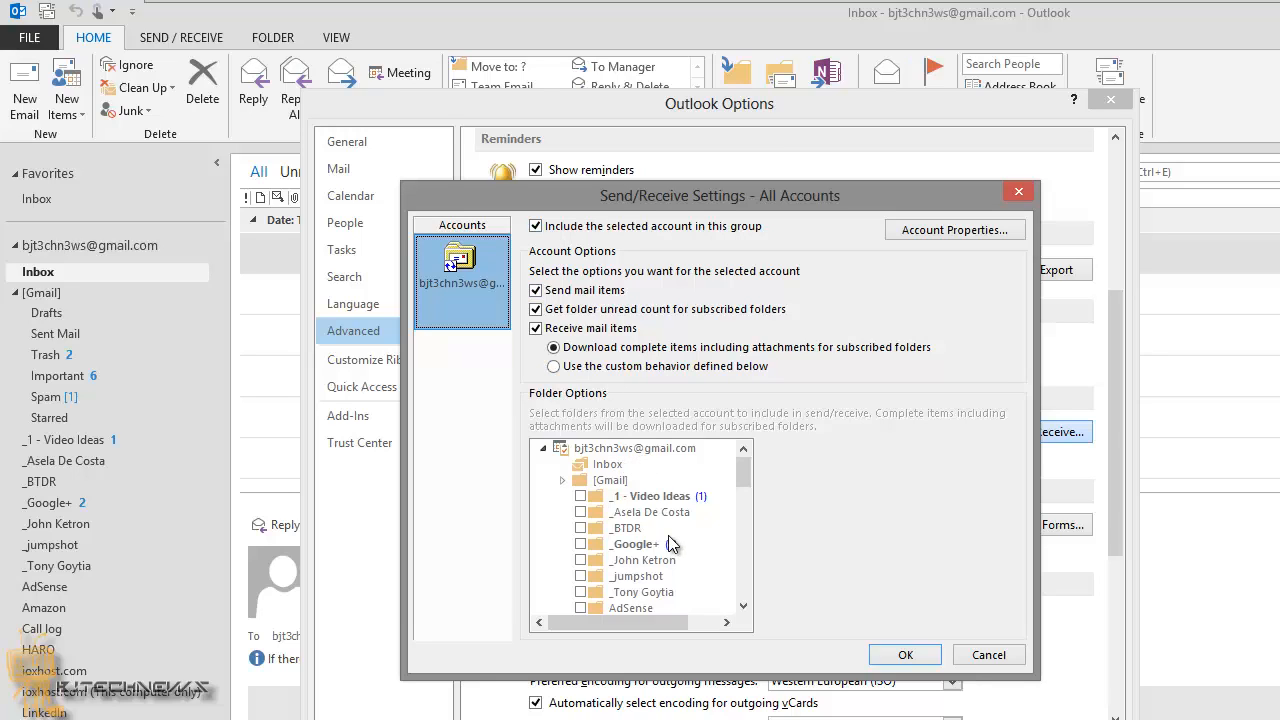
pyautogui.moveTo(740, 607)
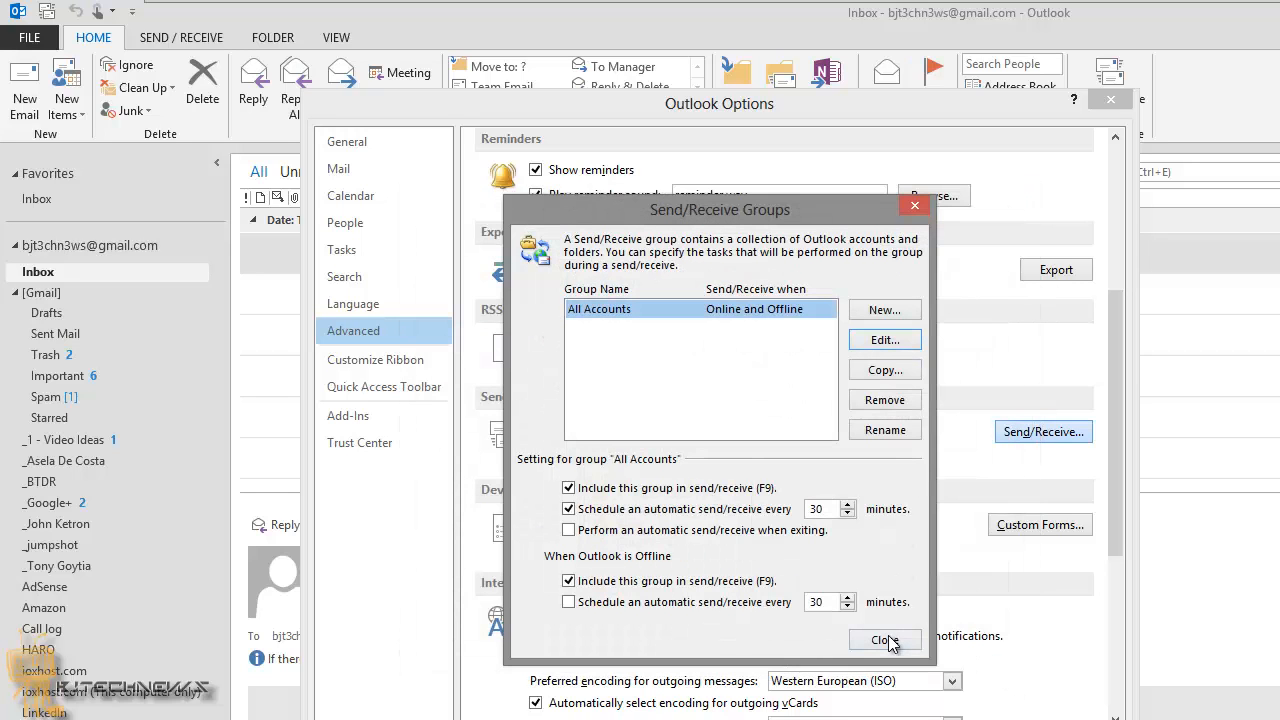
pyautogui.click(884, 640)
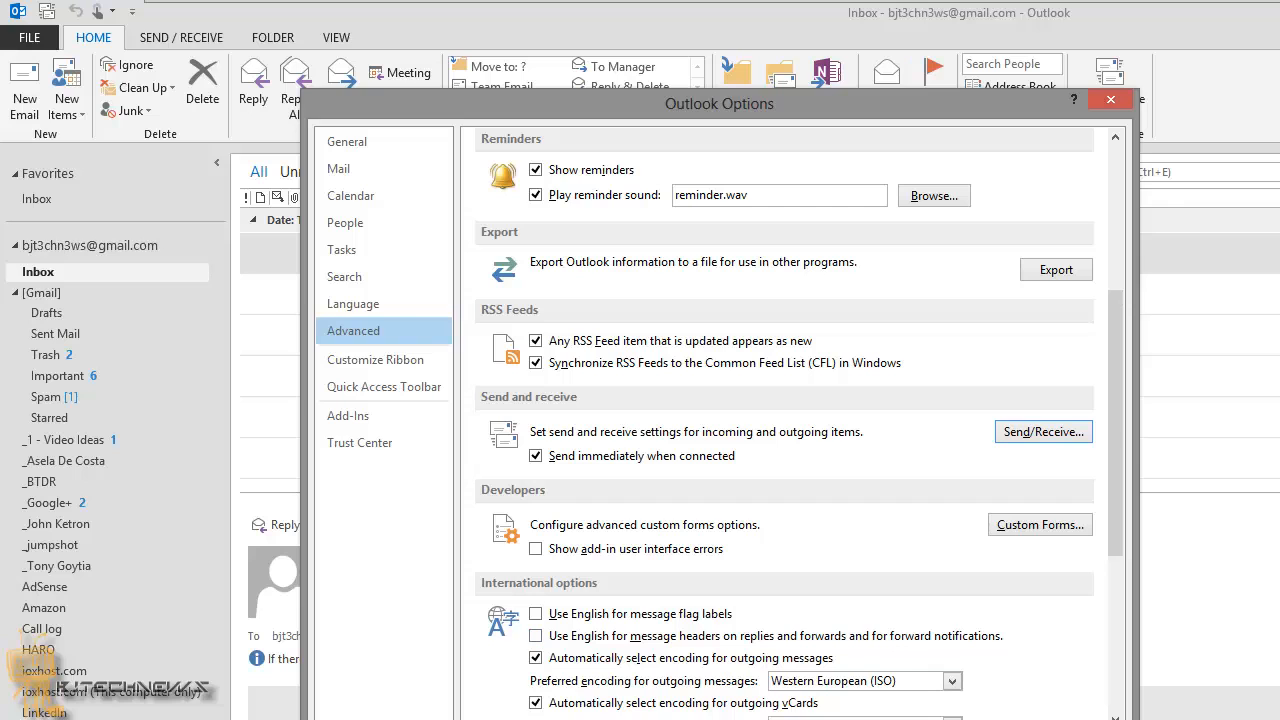
# Close Outlook Options with OK and select the empty RSS Feeds folder.
pyautogui.click(1110, 99)
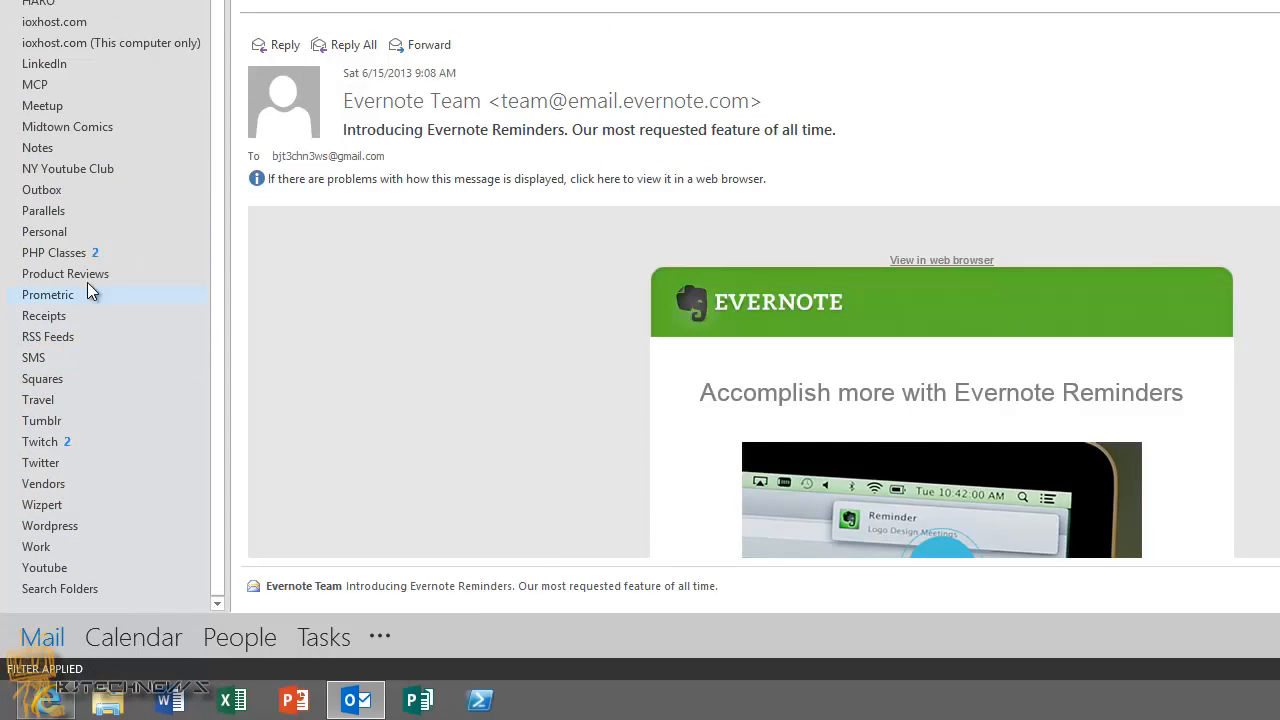
pyautogui.click(50, 336)
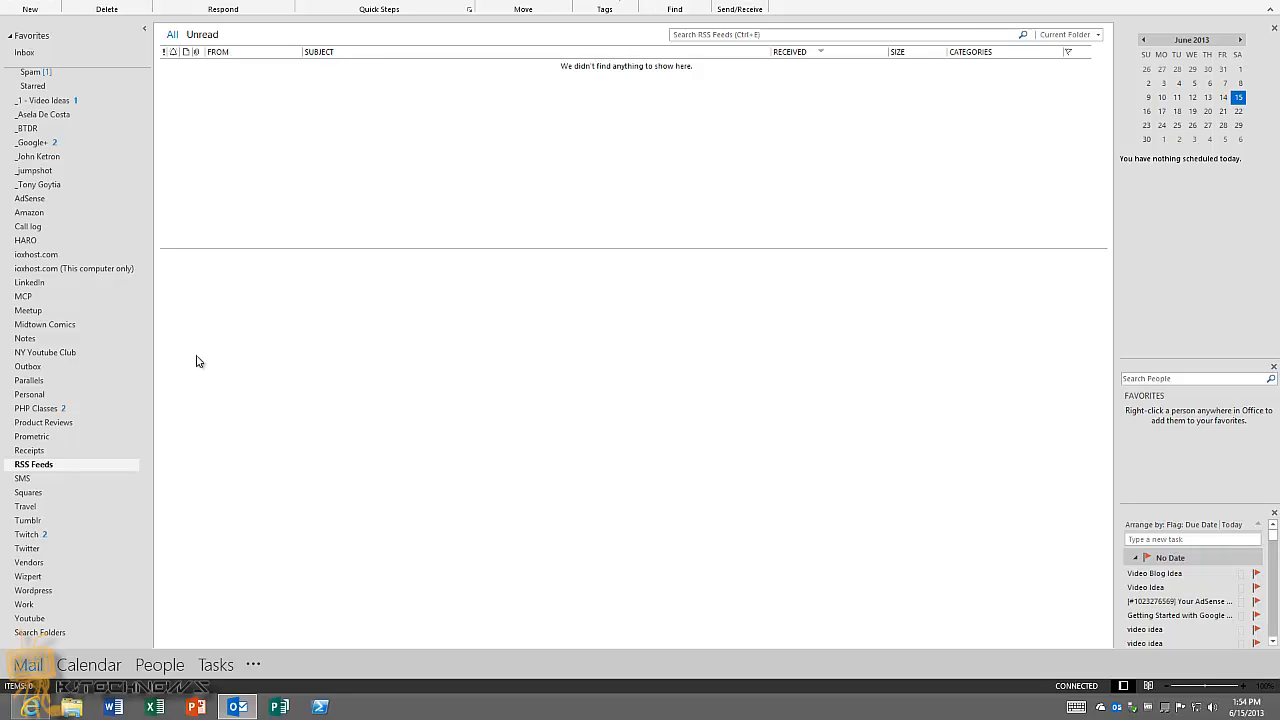
pyautogui.moveTo(222, 112)
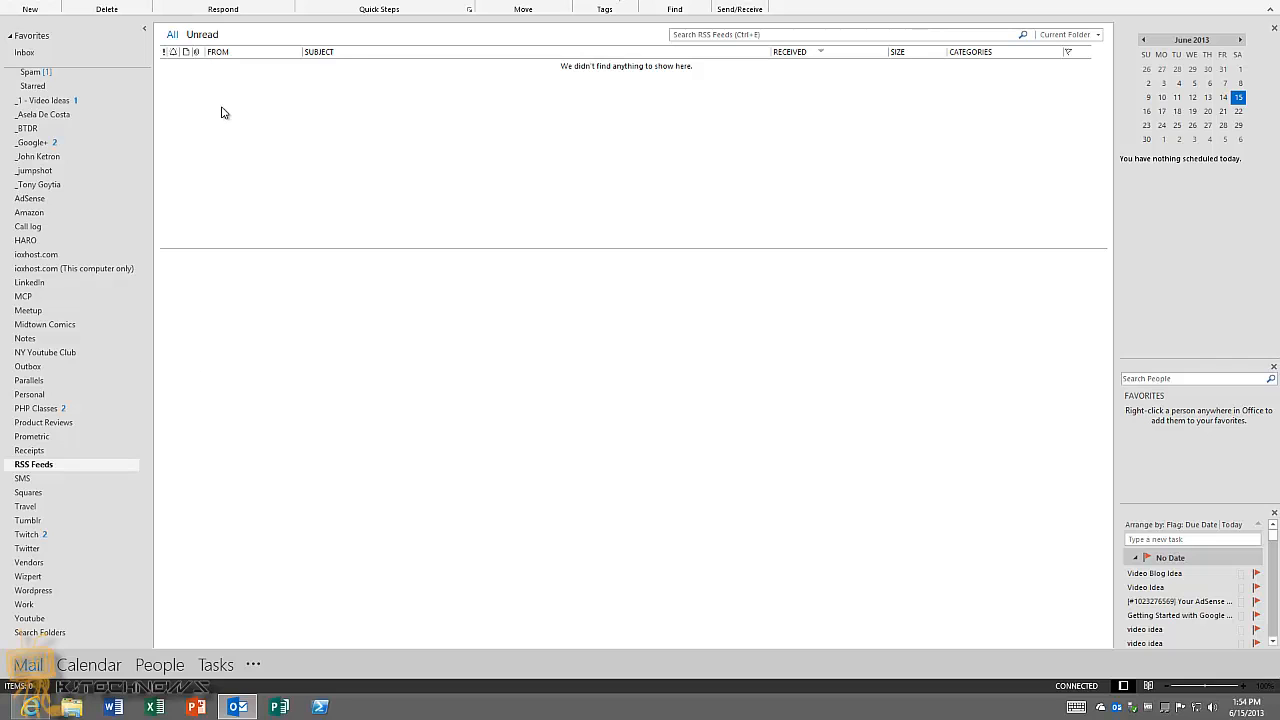
pyautogui.moveTo(270, 283)
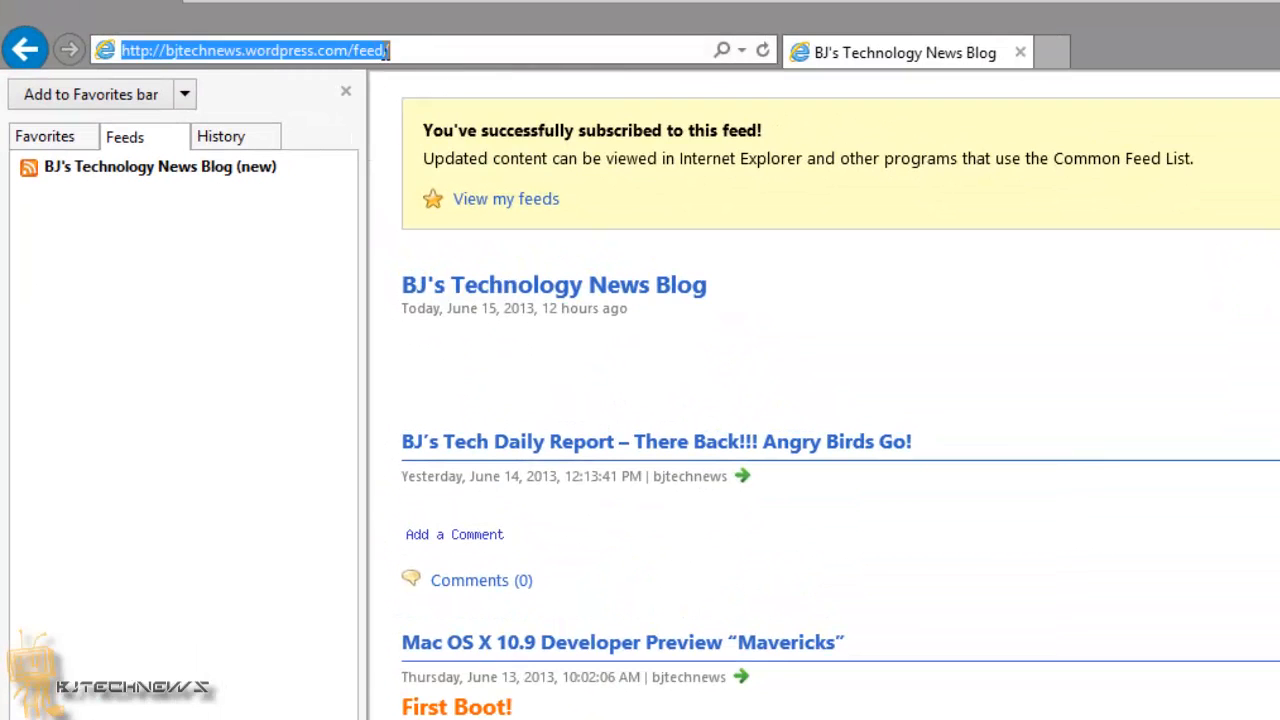
# Copy the blog's feed address and right-click the RSS Feeds folder in Outlook.
pyautogui.press('ctrl+c')
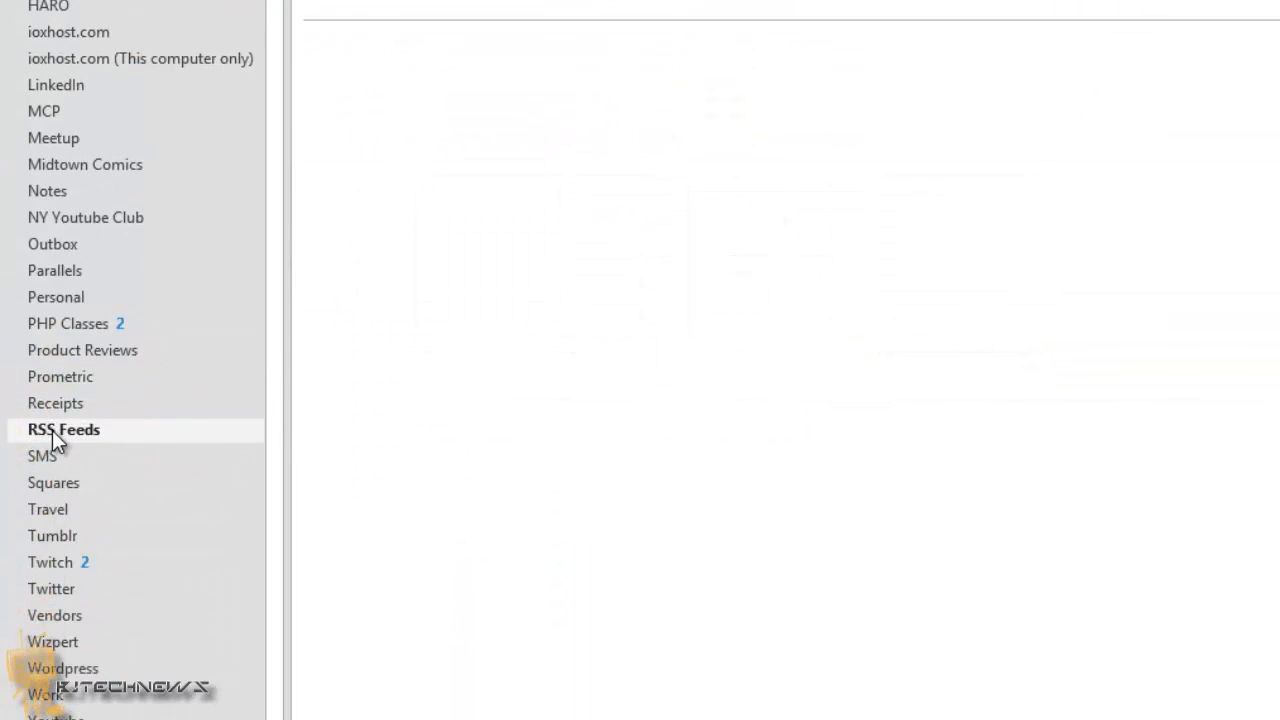
pyautogui.rightClick(63, 429)
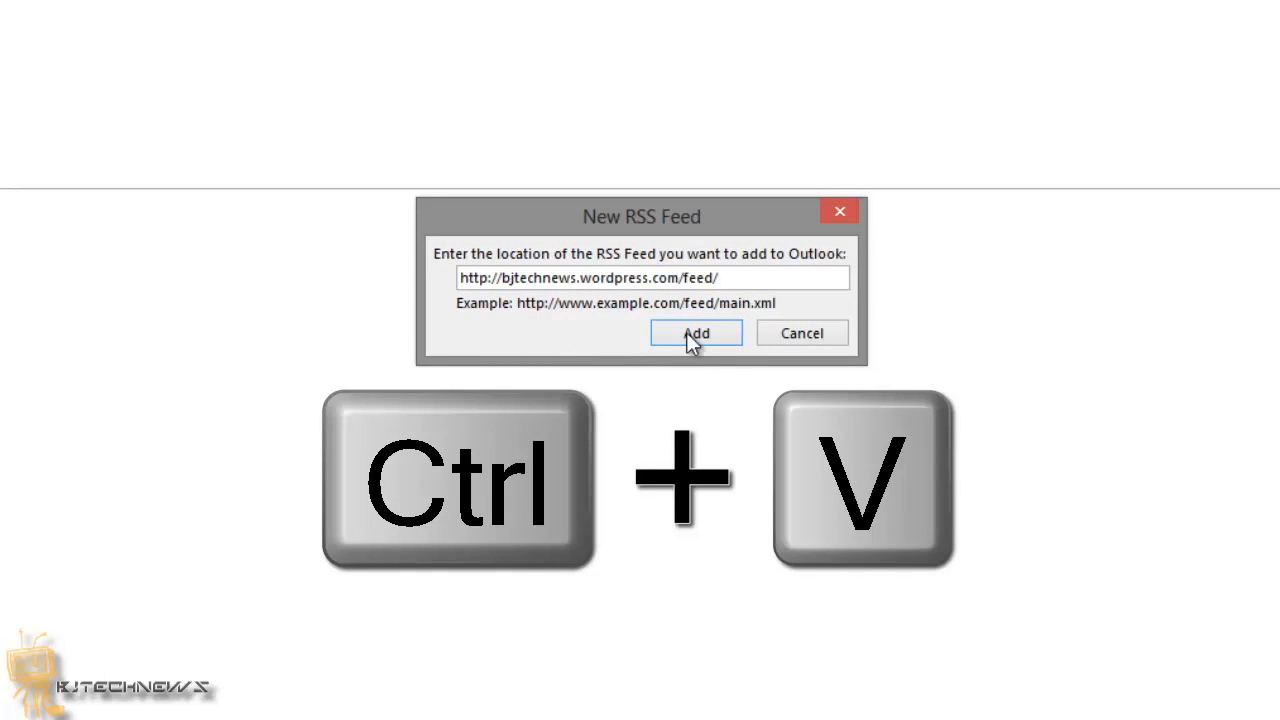
# Add the pasted BJ's Technology News Blog feed address and confirm with Yes.
pyautogui.click(695, 332)
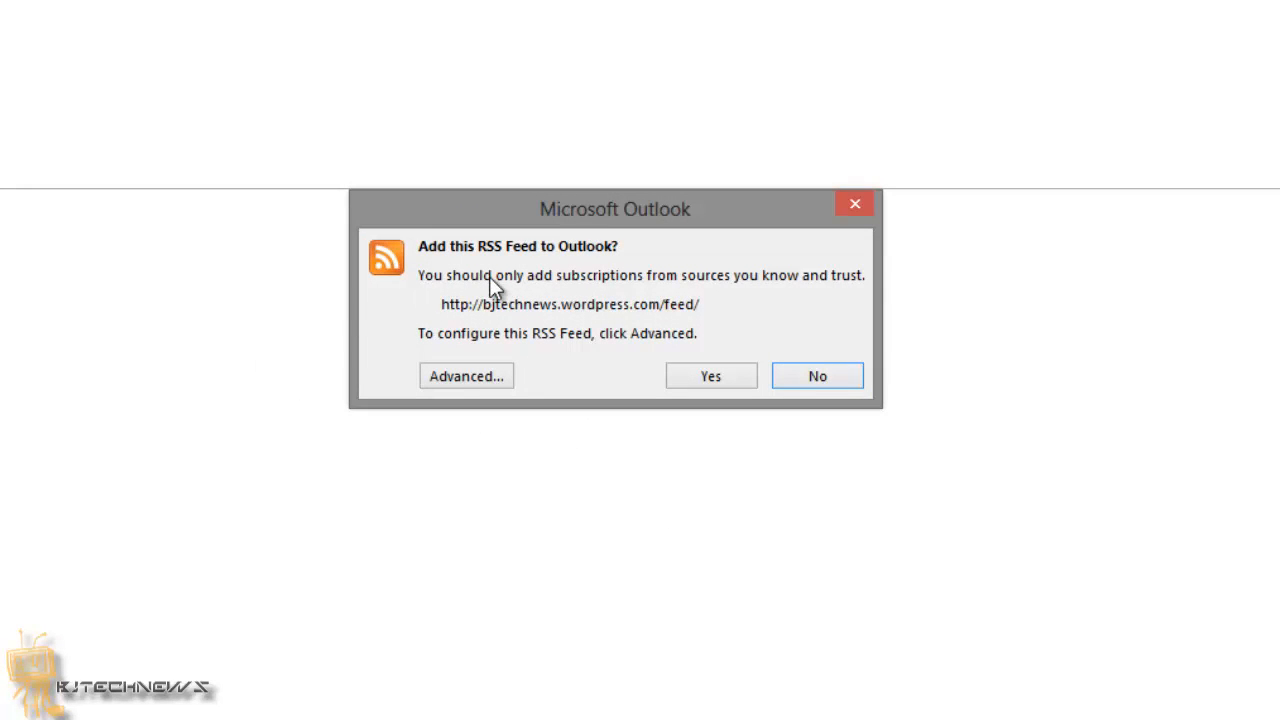
pyautogui.moveTo(508, 295)
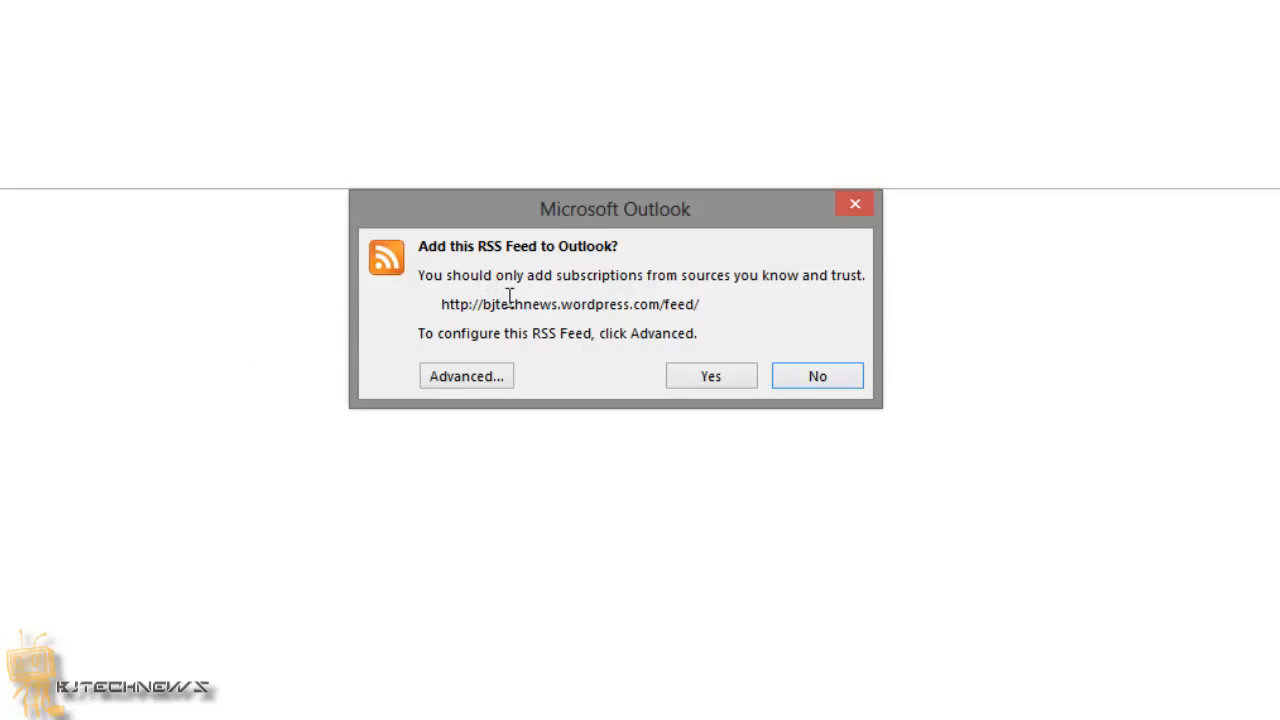
pyautogui.moveTo(752, 300)
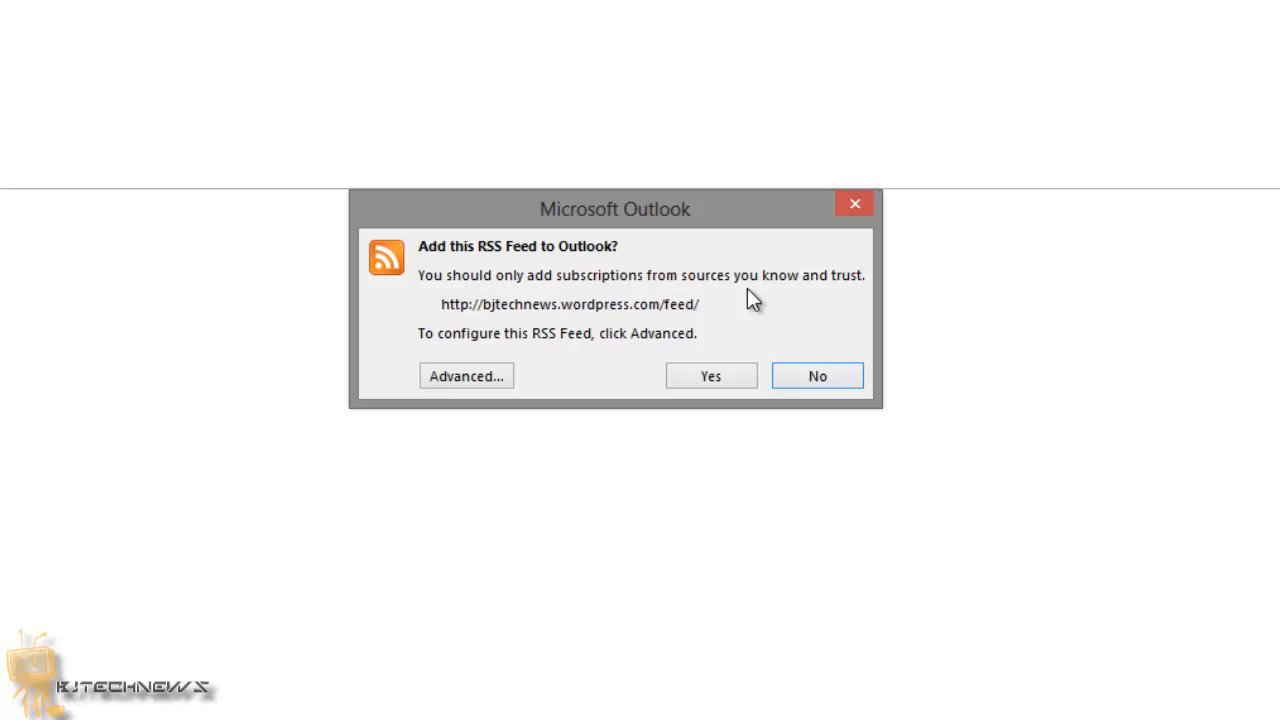
pyautogui.moveTo(710, 383)
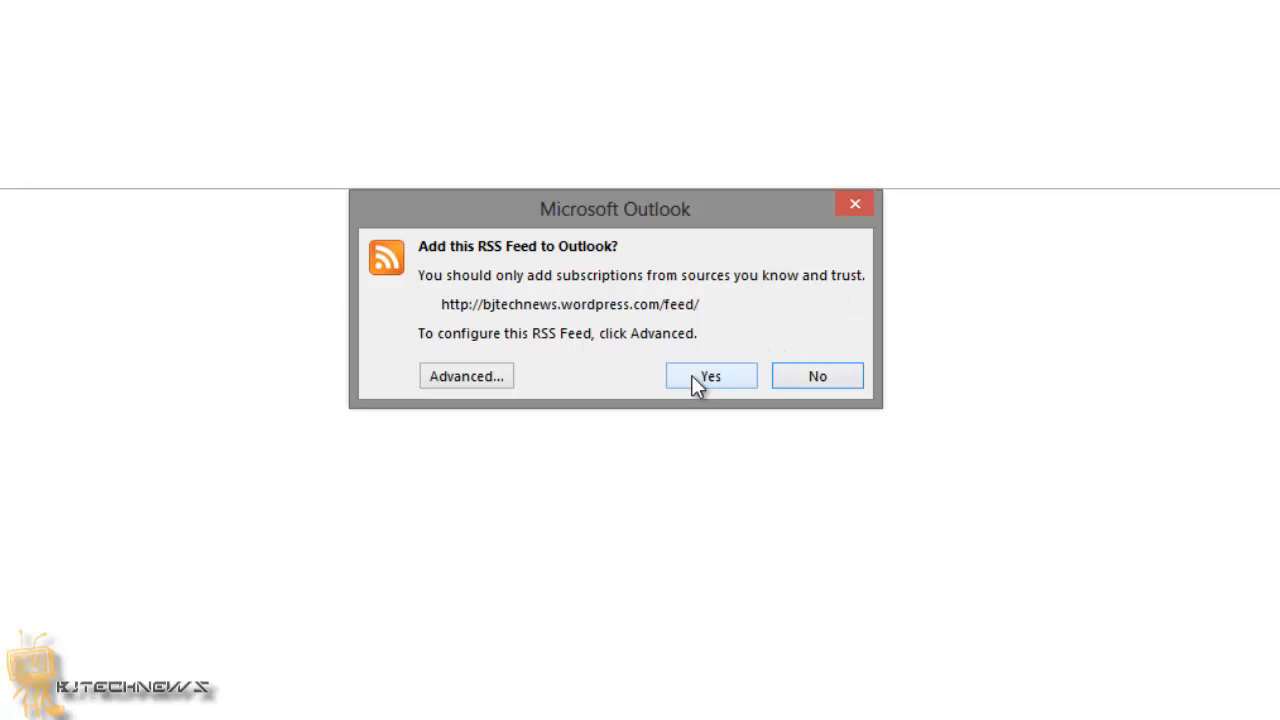
pyautogui.click(710, 375)
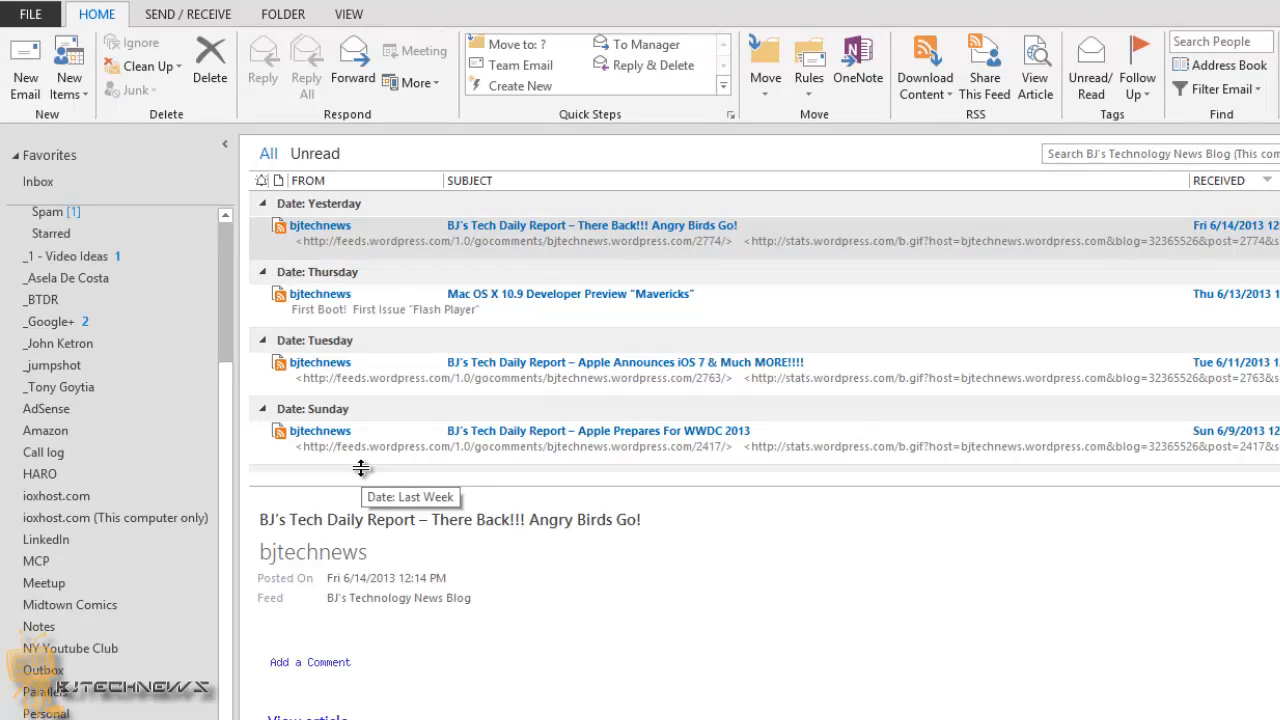
pyautogui.moveTo(679, 540)
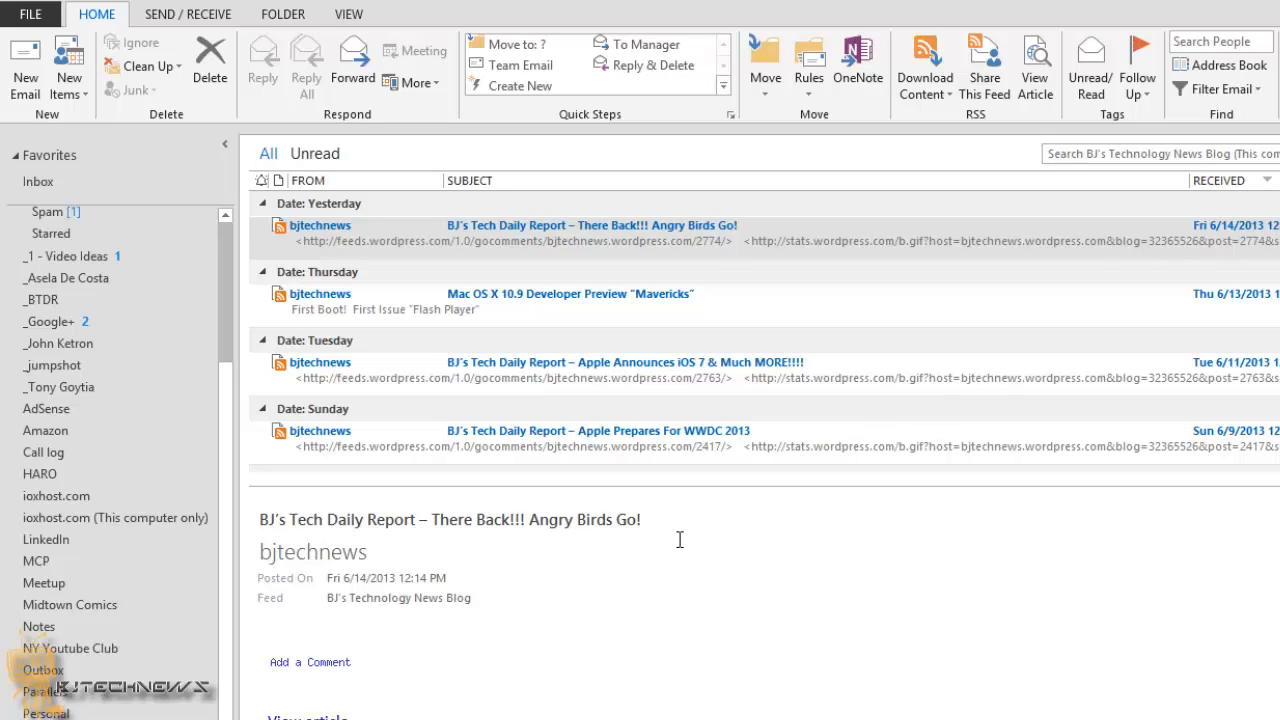
pyautogui.moveTo(680, 540)
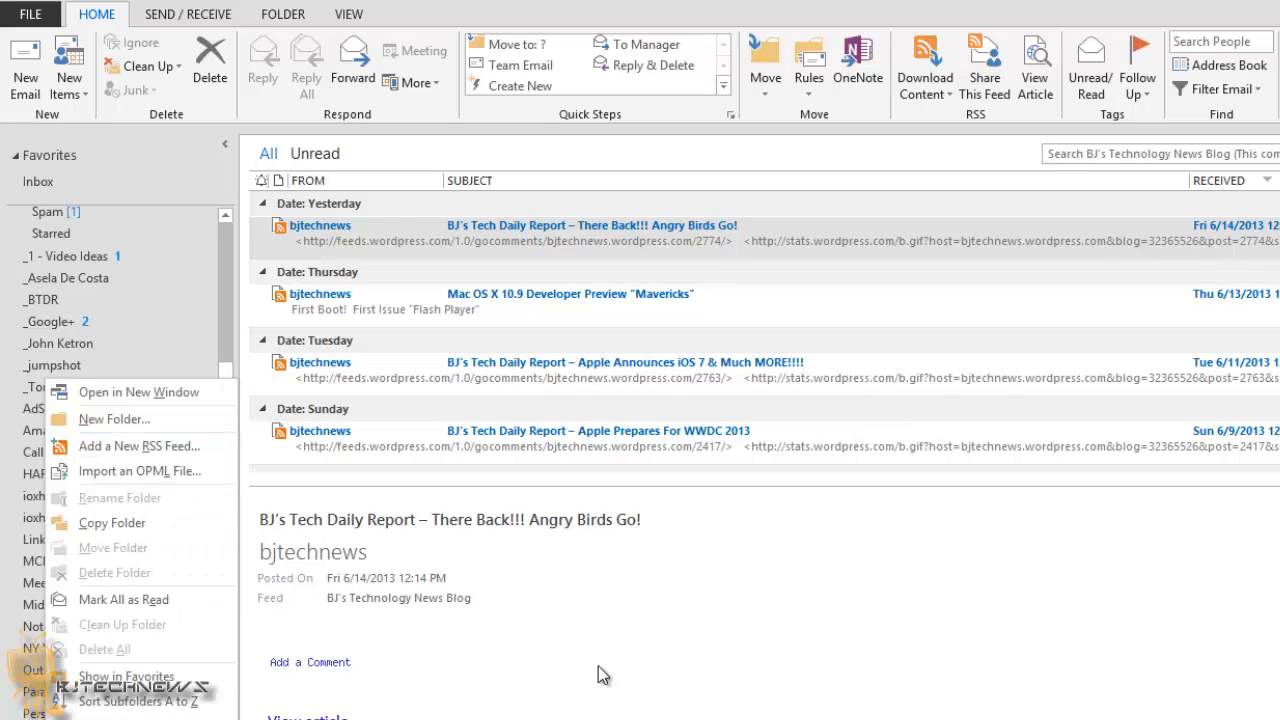
pyautogui.moveTo(681, 638)
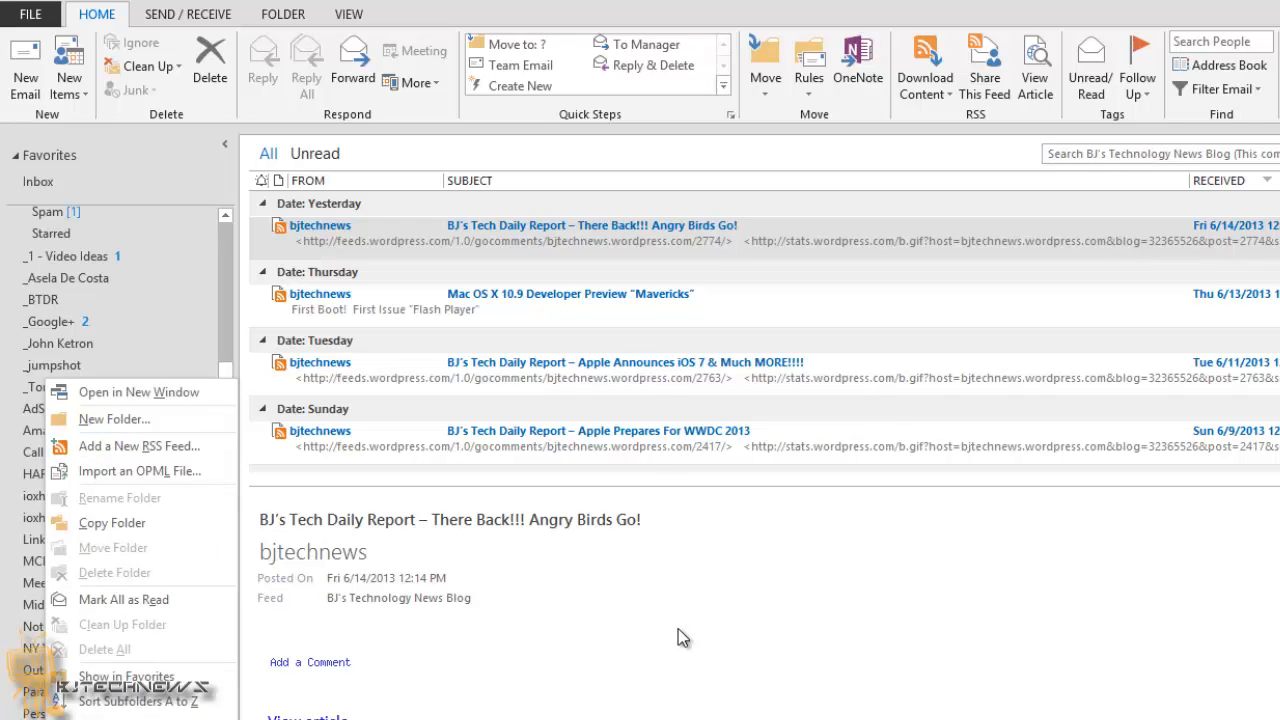